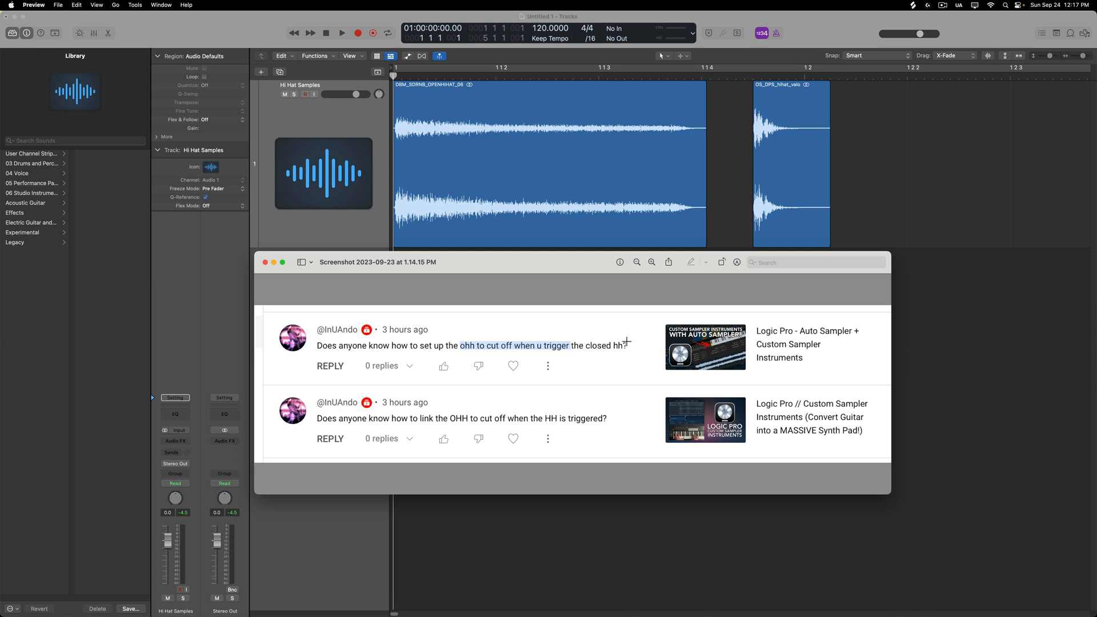
pyautogui.moveTo(304, 333)
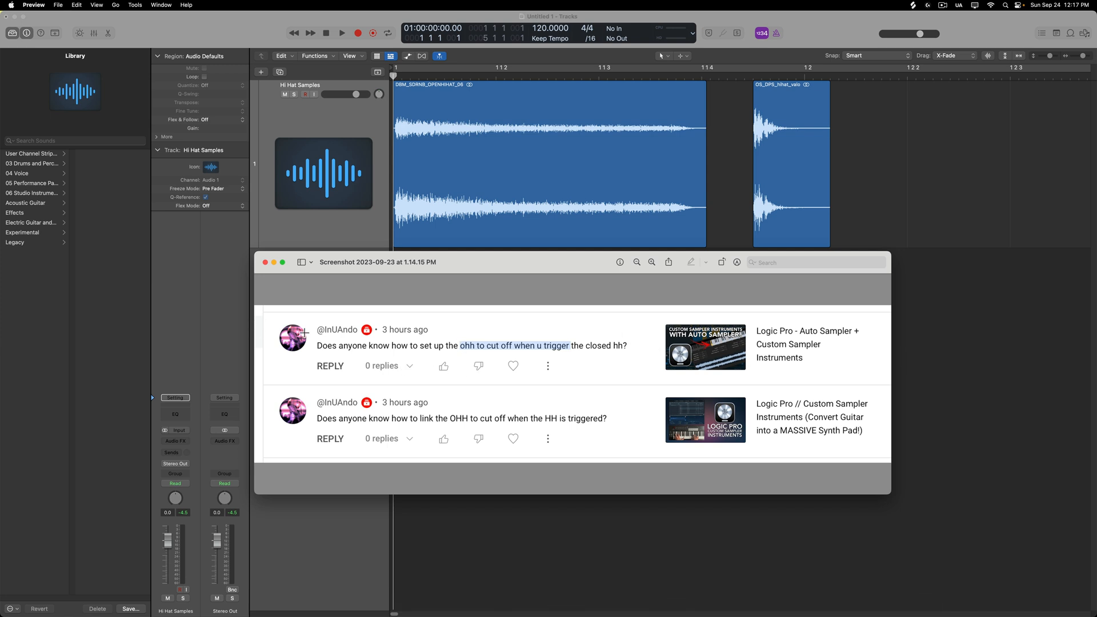
pyautogui.moveTo(598, 432)
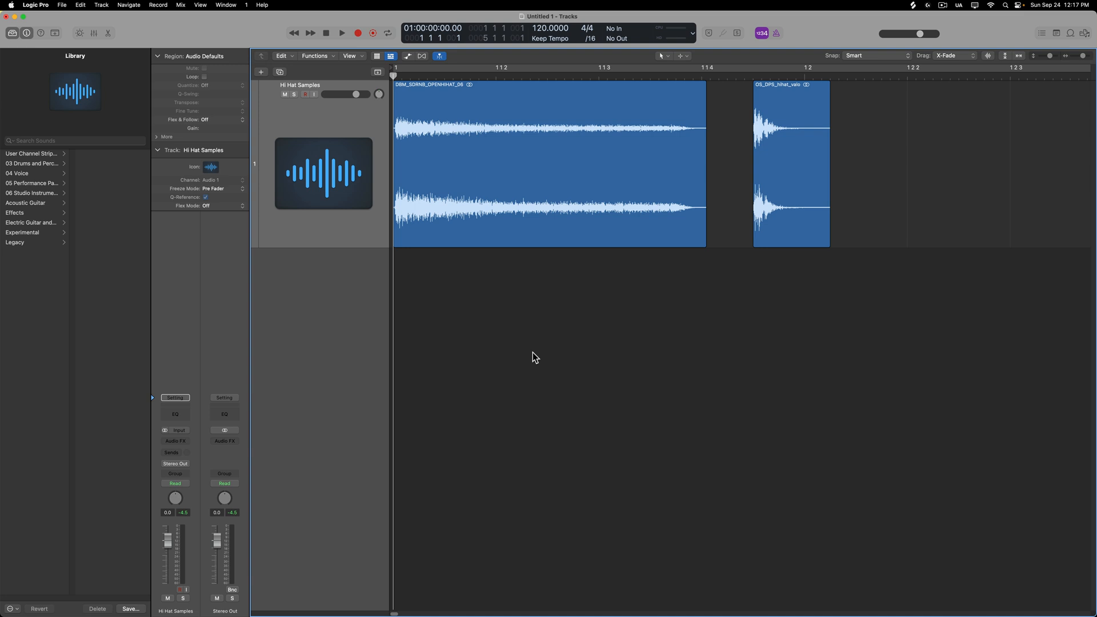
pyautogui.moveTo(528, 333)
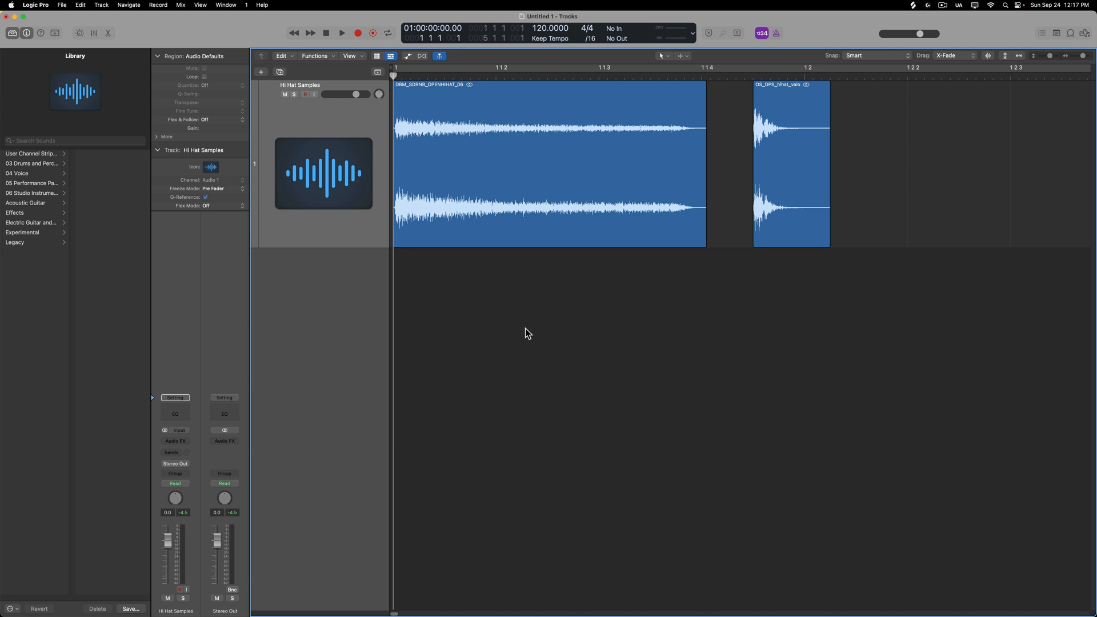
# Arrange the open and closed hi-hat regions so they overlap on the tracks.
pyautogui.click(549, 164)
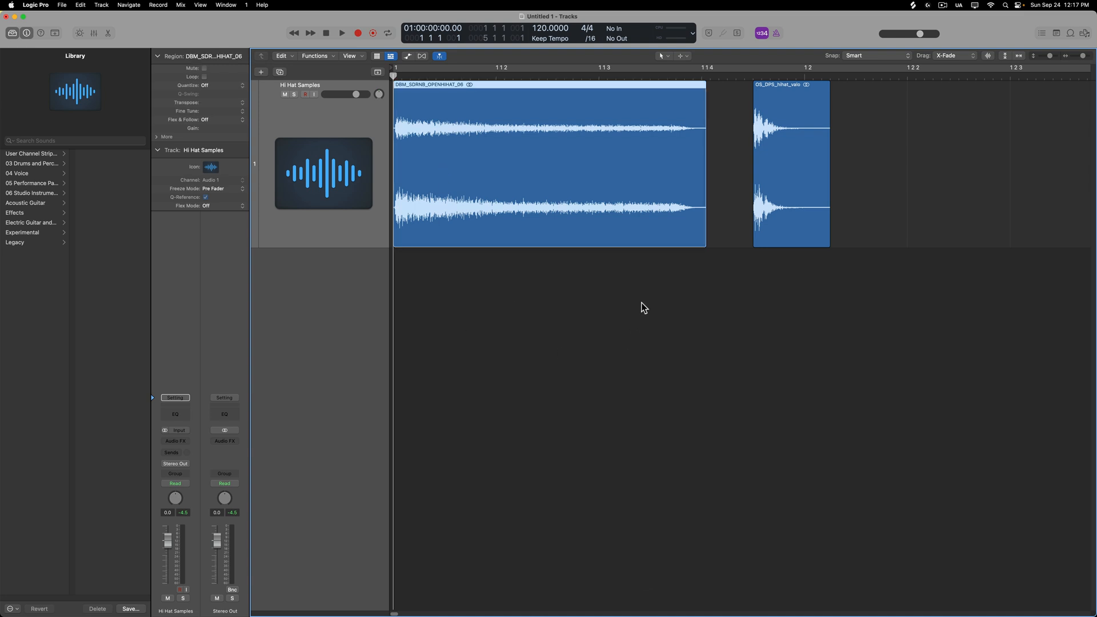
pyautogui.moveTo(509, 216)
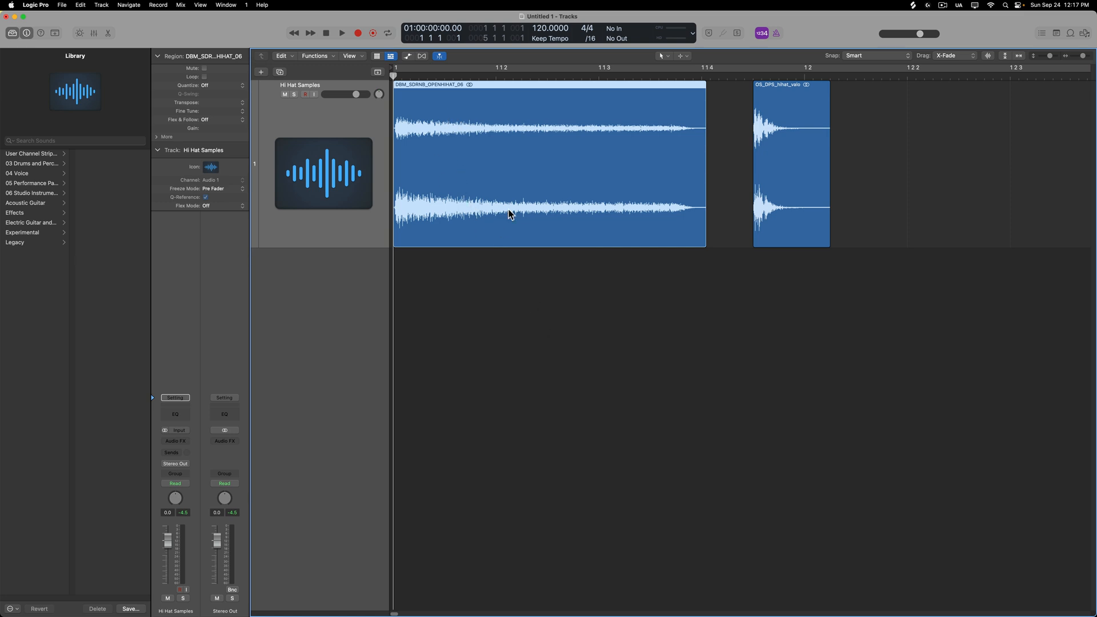
pyautogui.click(630, 315)
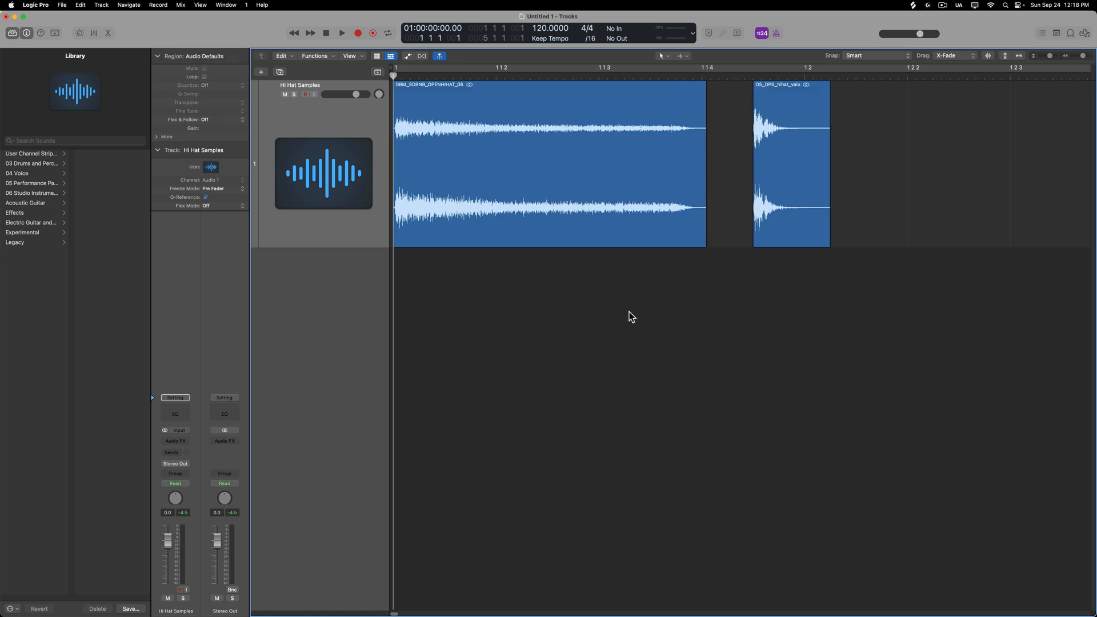
pyautogui.moveTo(739, 213)
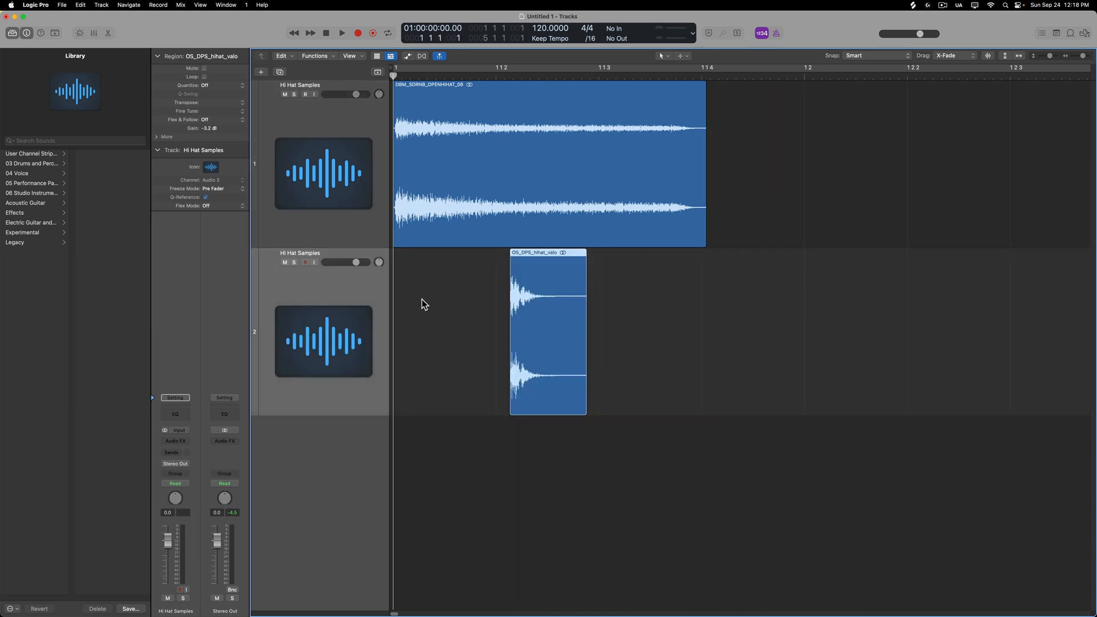
pyautogui.click(635, 345)
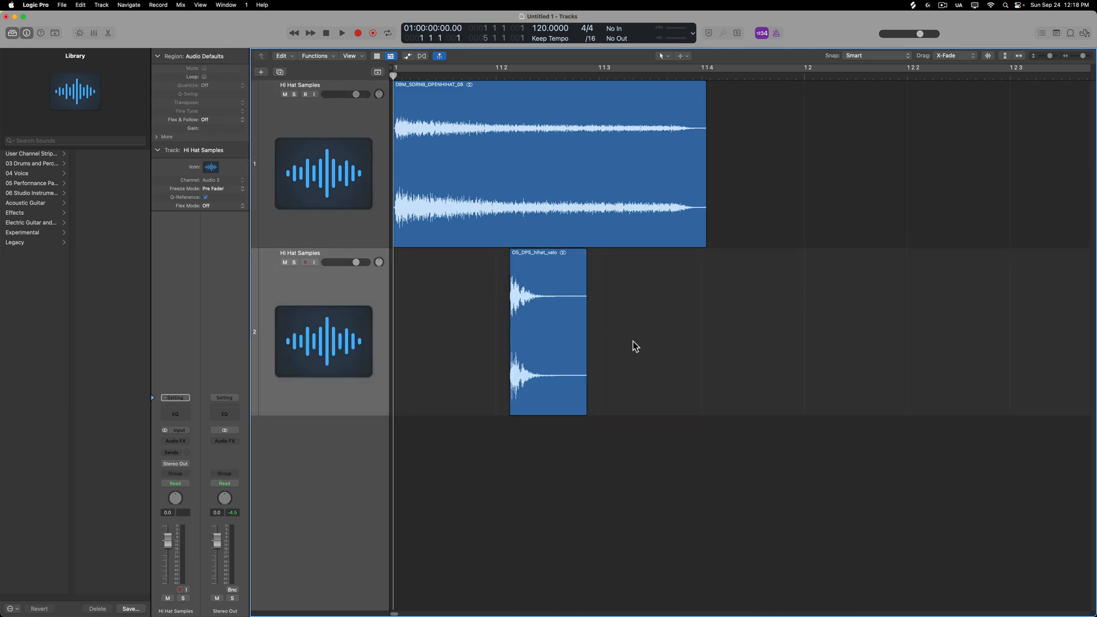
pyautogui.moveTo(702, 238)
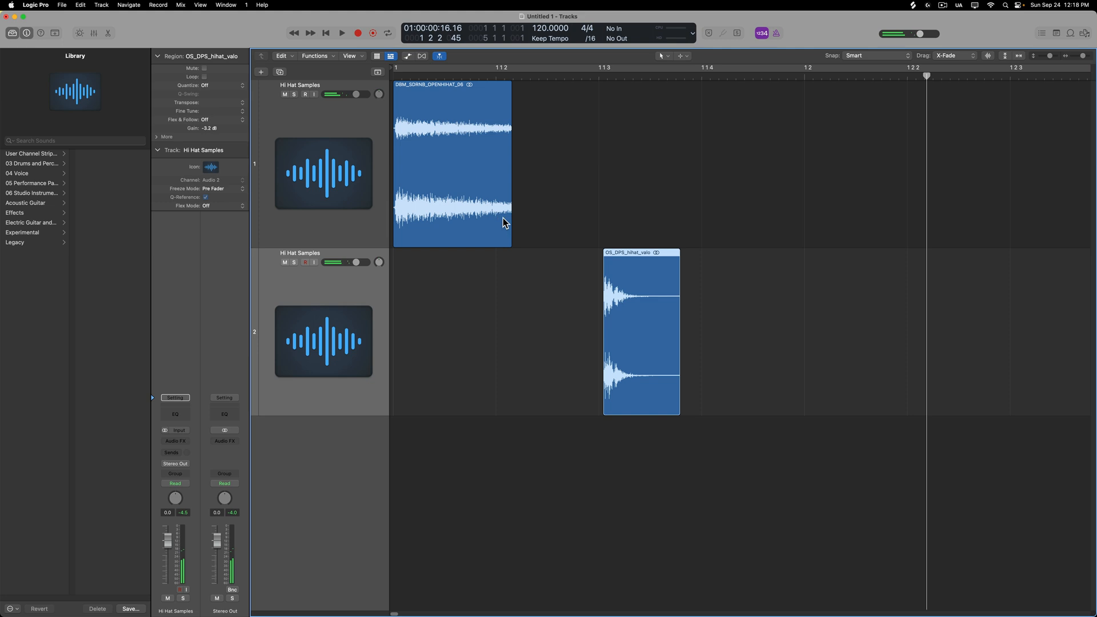
# Audition the layout from the transport to hear the open hat ringing over the closed hat.
pyautogui.click(341, 33)
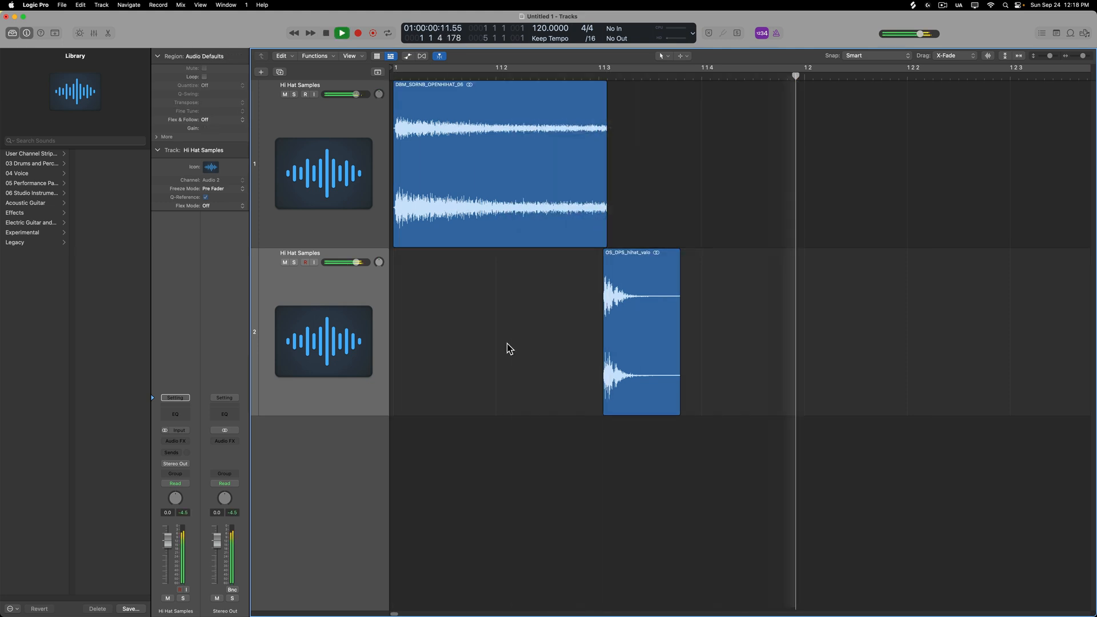
pyautogui.click(341, 33)
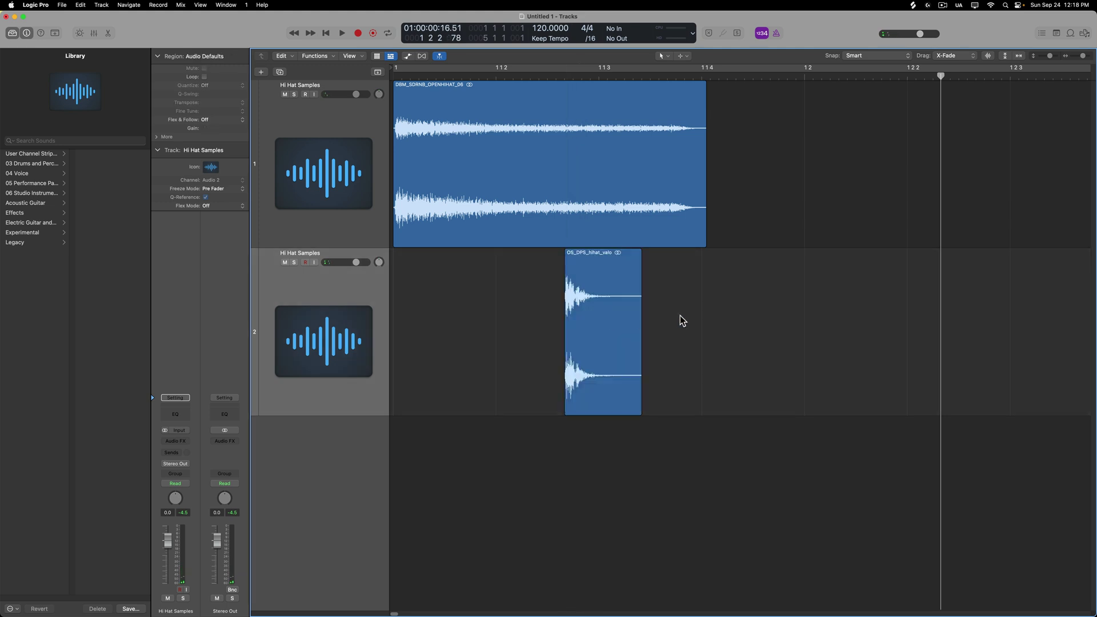
pyautogui.click(342, 33)
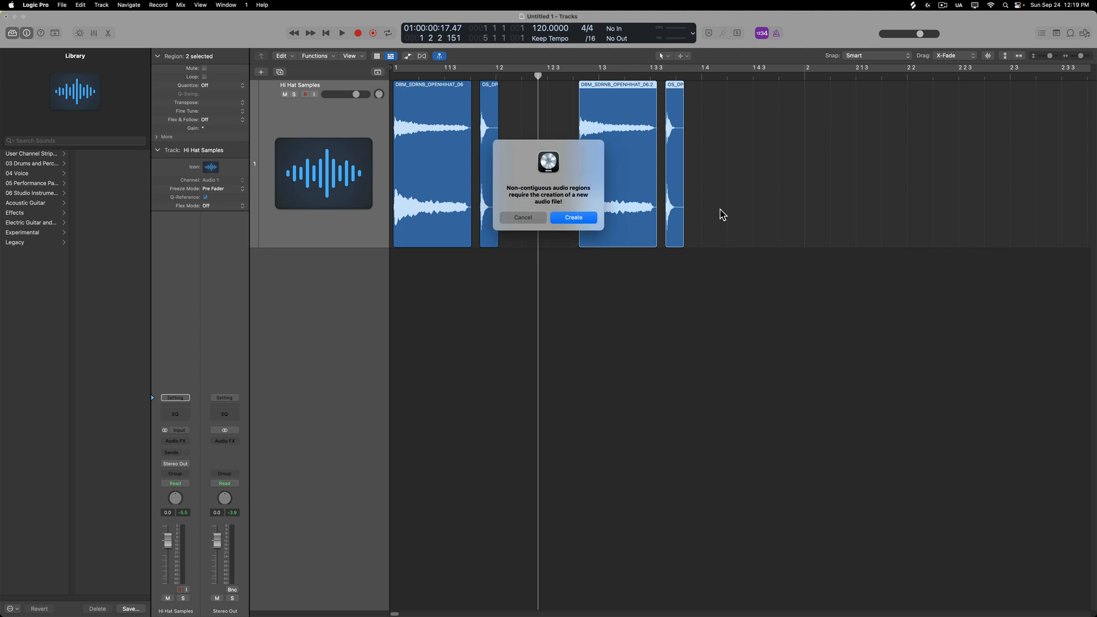
# Confirm creating a new merged audio file from the open and closed hi-hat regions.
pyautogui.click(572, 217)
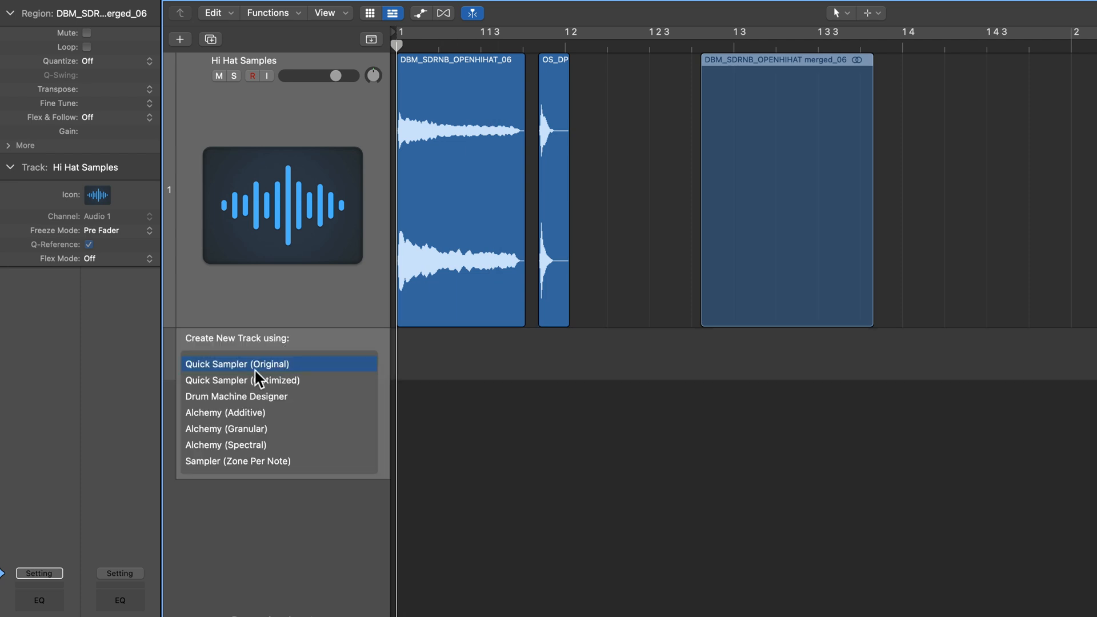
# Build a Quick Sampler (Original) track from the merged file and switch it to Slice mode.
pyautogui.click(237, 363)
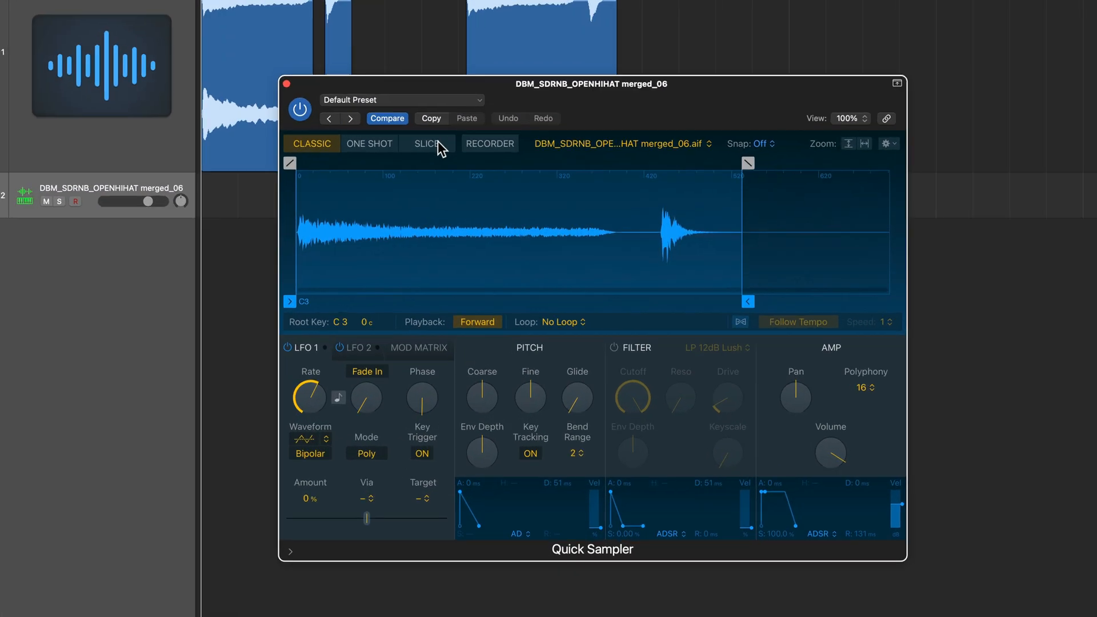
pyautogui.click(425, 144)
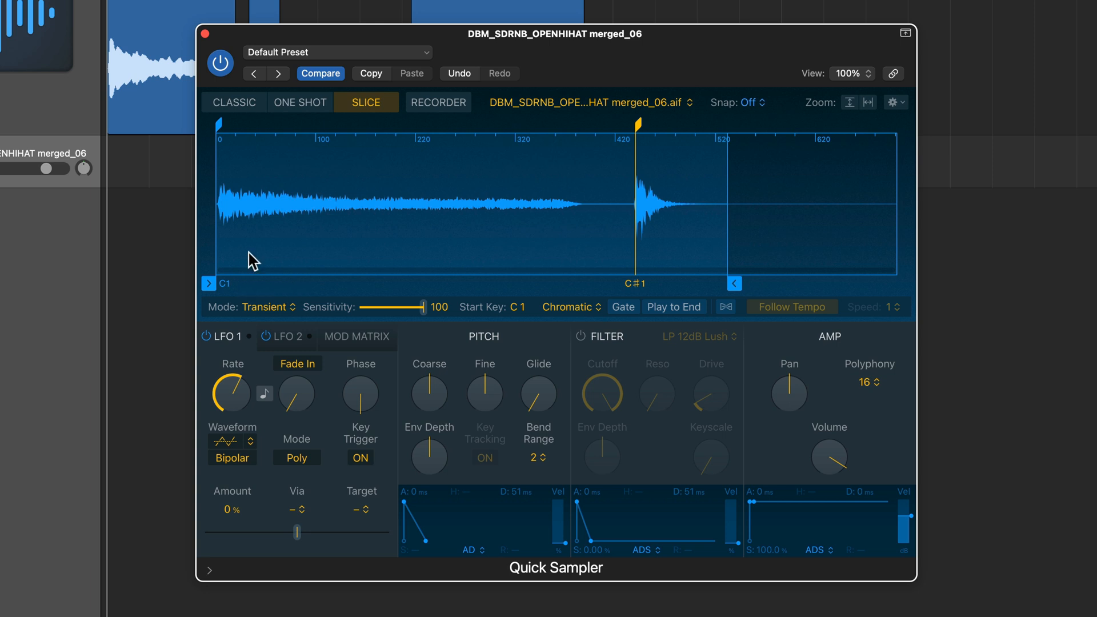
pyautogui.moveTo(252, 208)
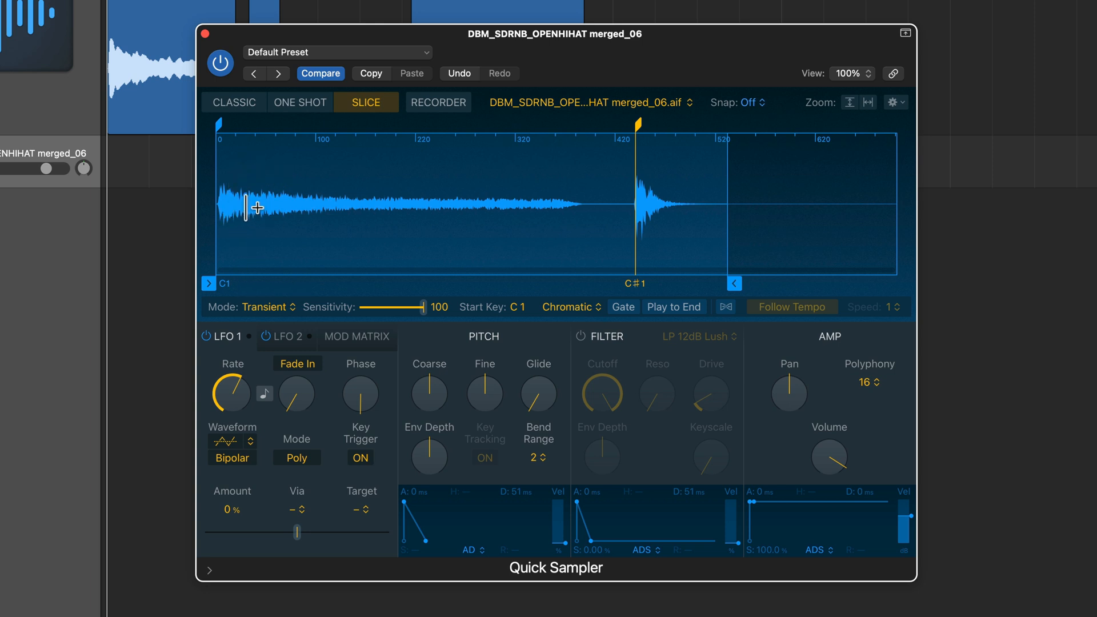
pyautogui.moveTo(689, 203)
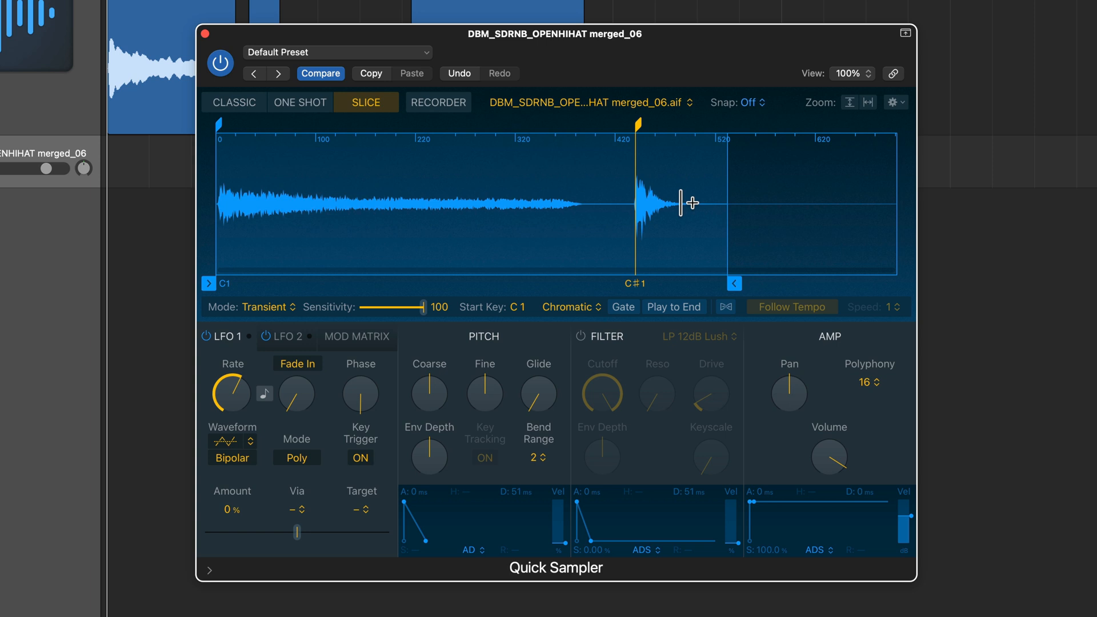
pyautogui.moveTo(627, 306)
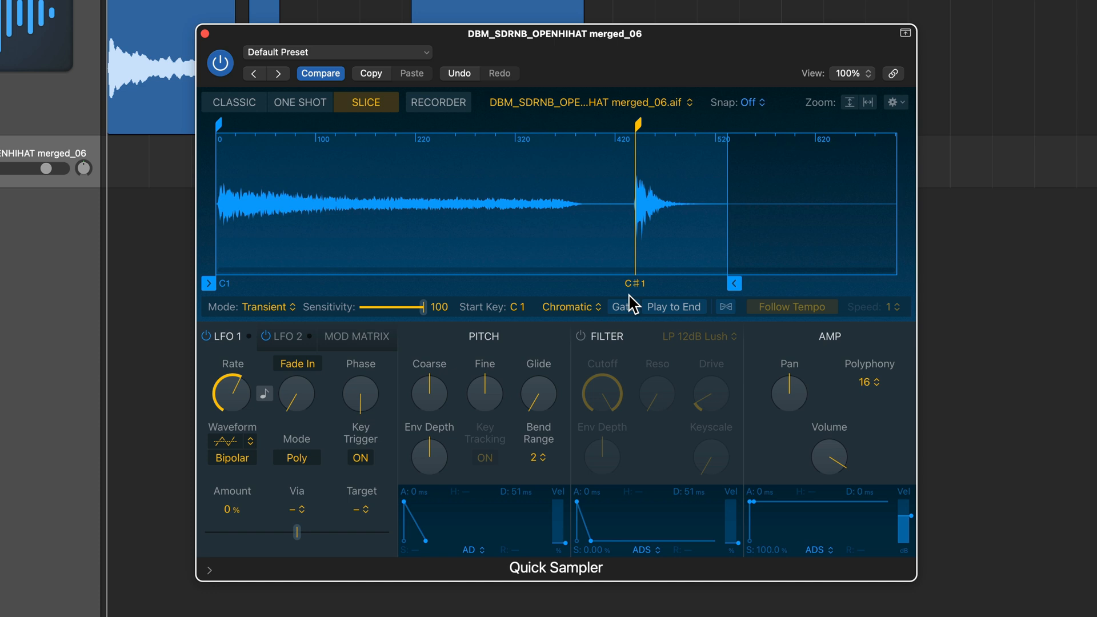
pyautogui.moveTo(625, 290)
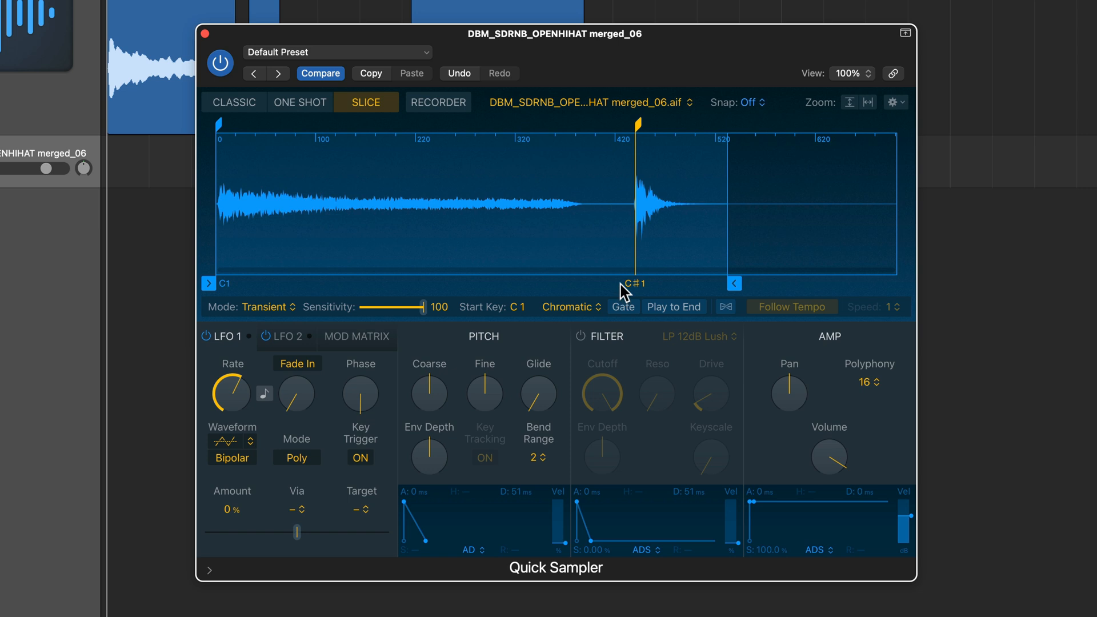
pyautogui.moveTo(858, 347)
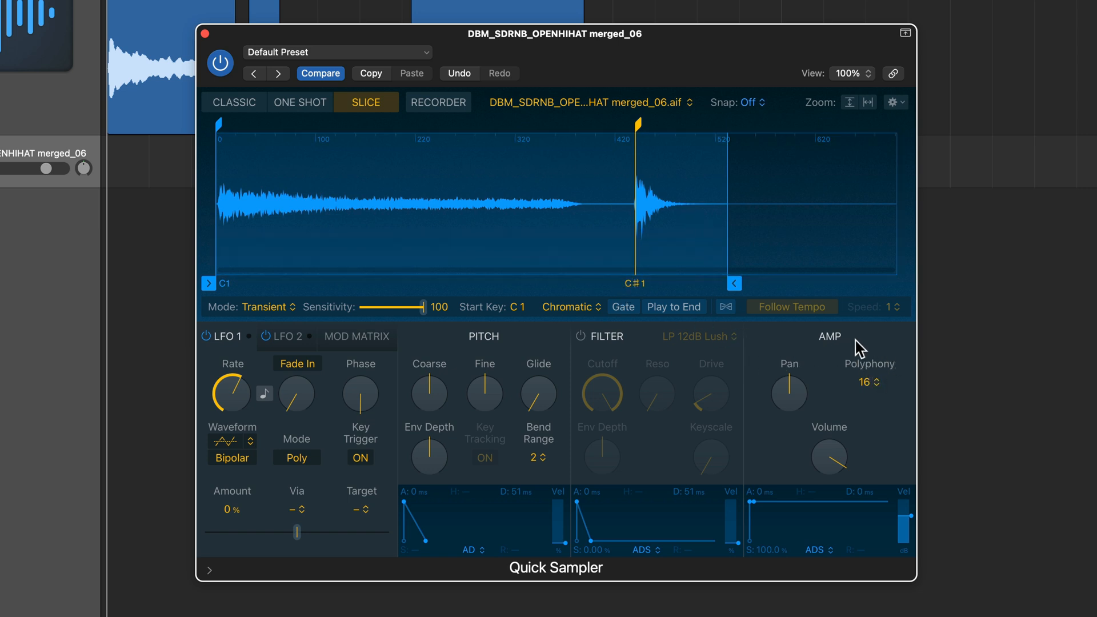
pyautogui.moveTo(880, 412)
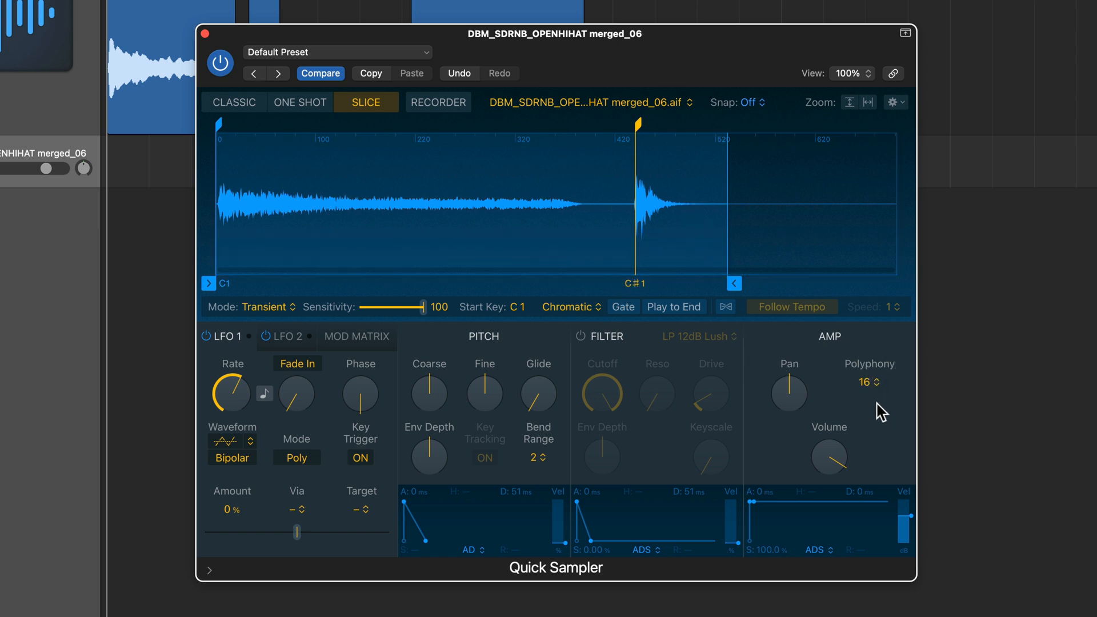
pyautogui.moveTo(870, 403)
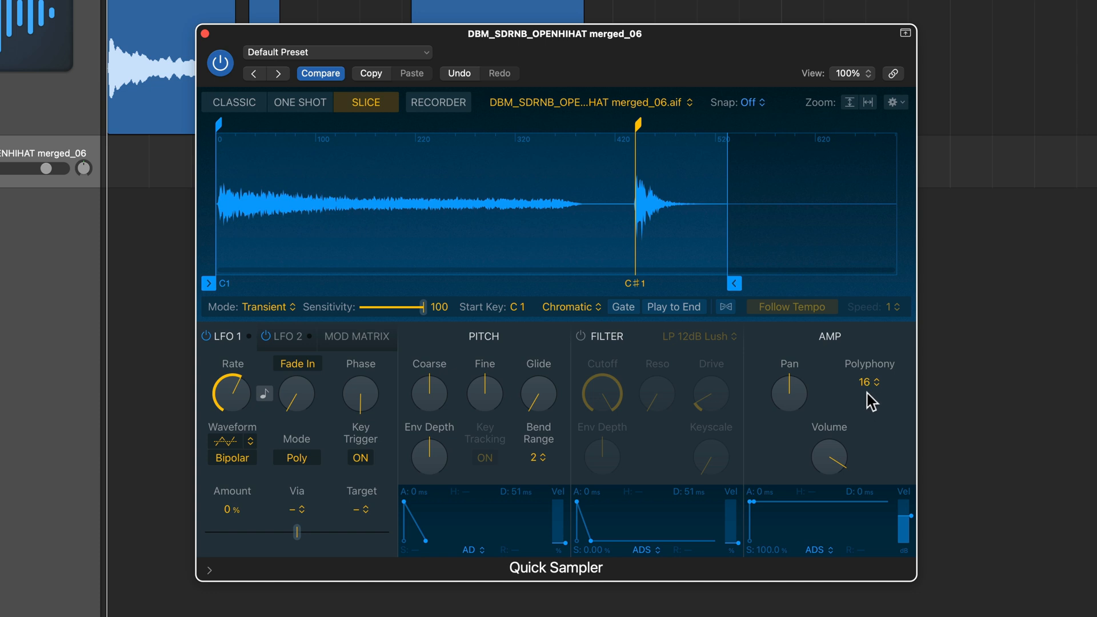
# Set Quick Sampler's polyphony to Mono so the closed hat slice cuts off the open hat.
pyautogui.click(870, 381)
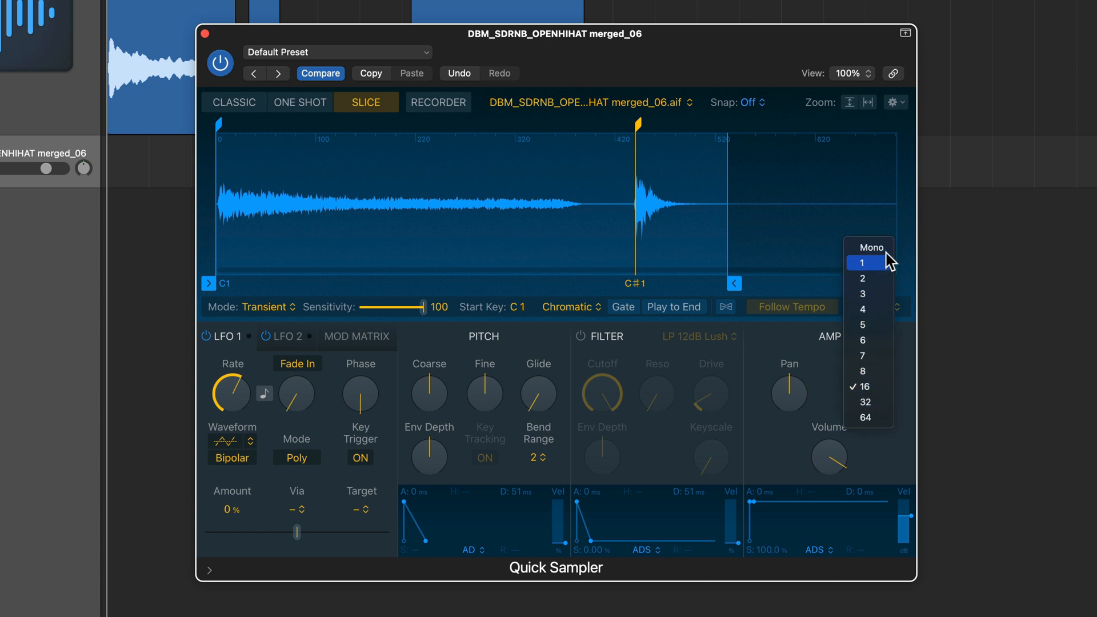
pyautogui.click(870, 247)
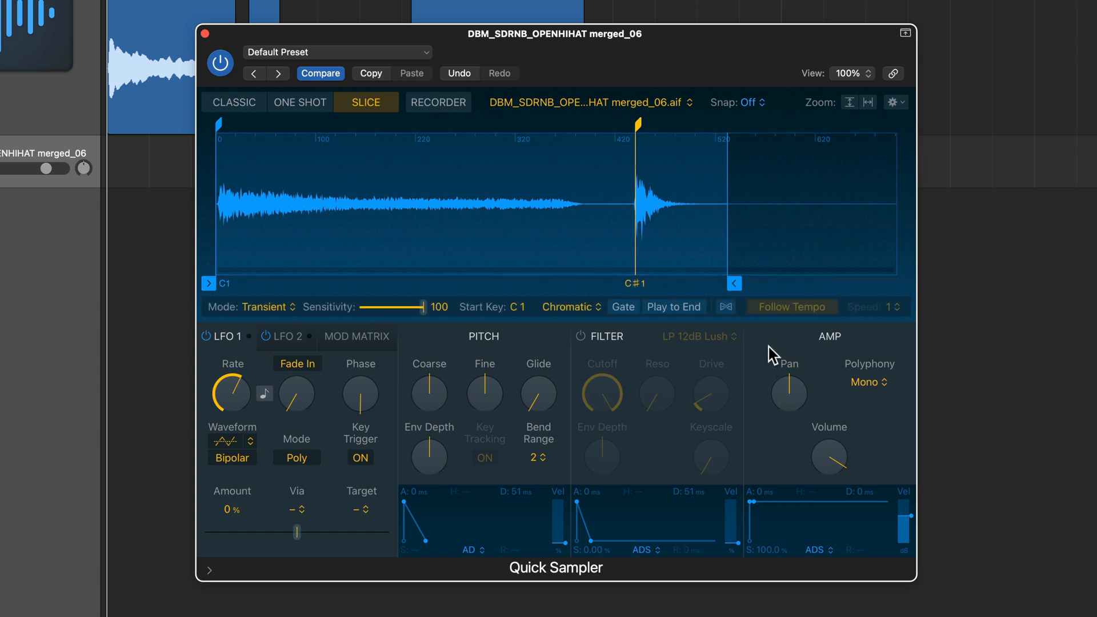
pyautogui.click(682, 204)
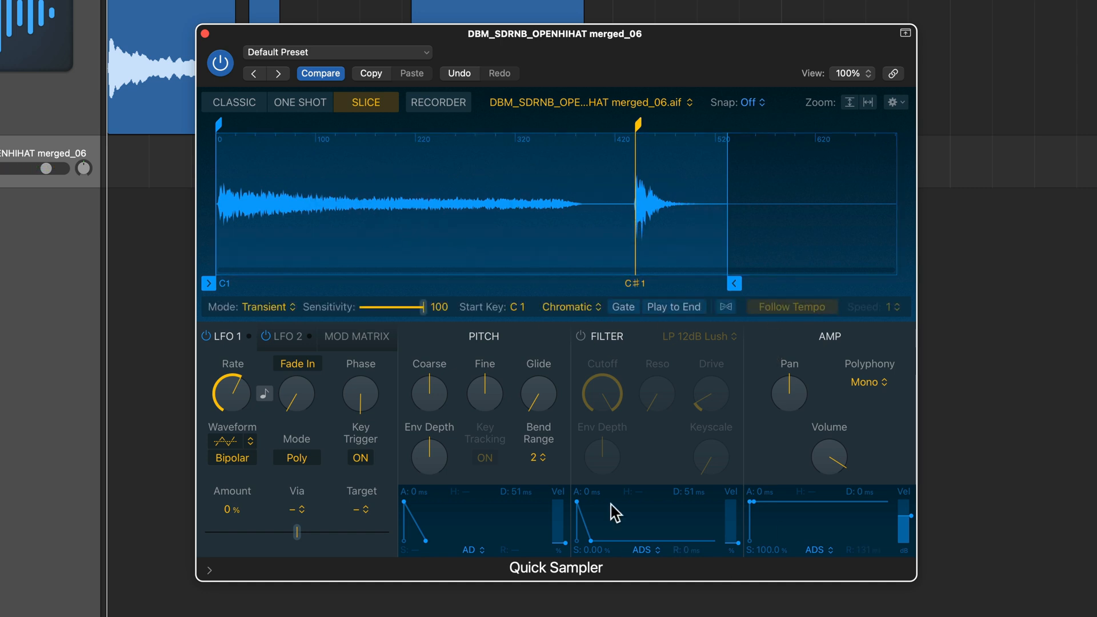
pyautogui.moveTo(771, 455)
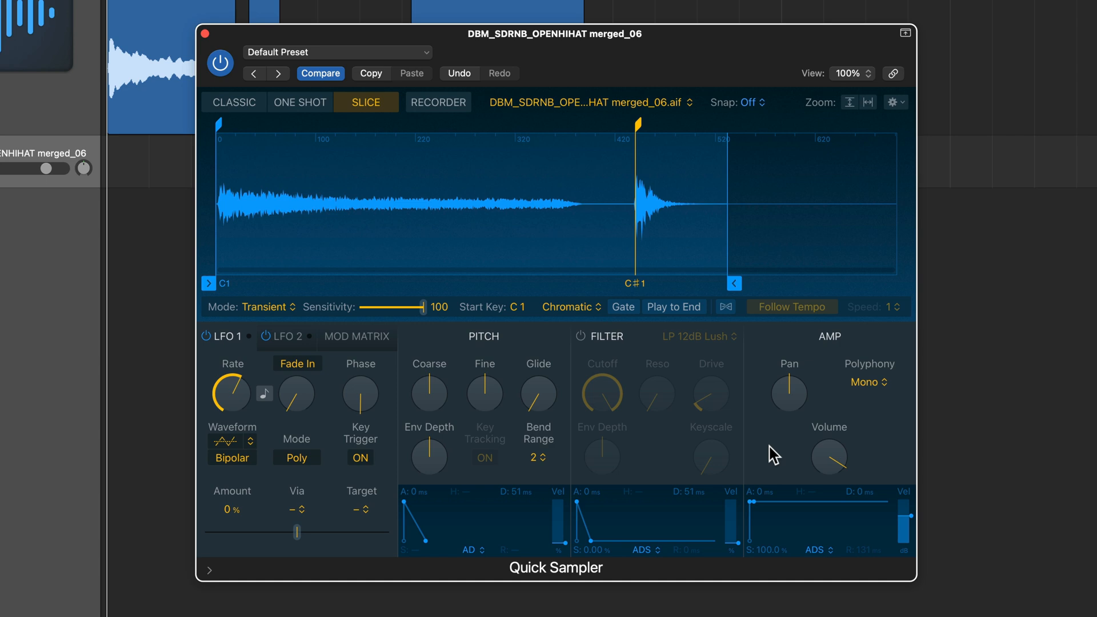
pyautogui.moveTo(680, 479)
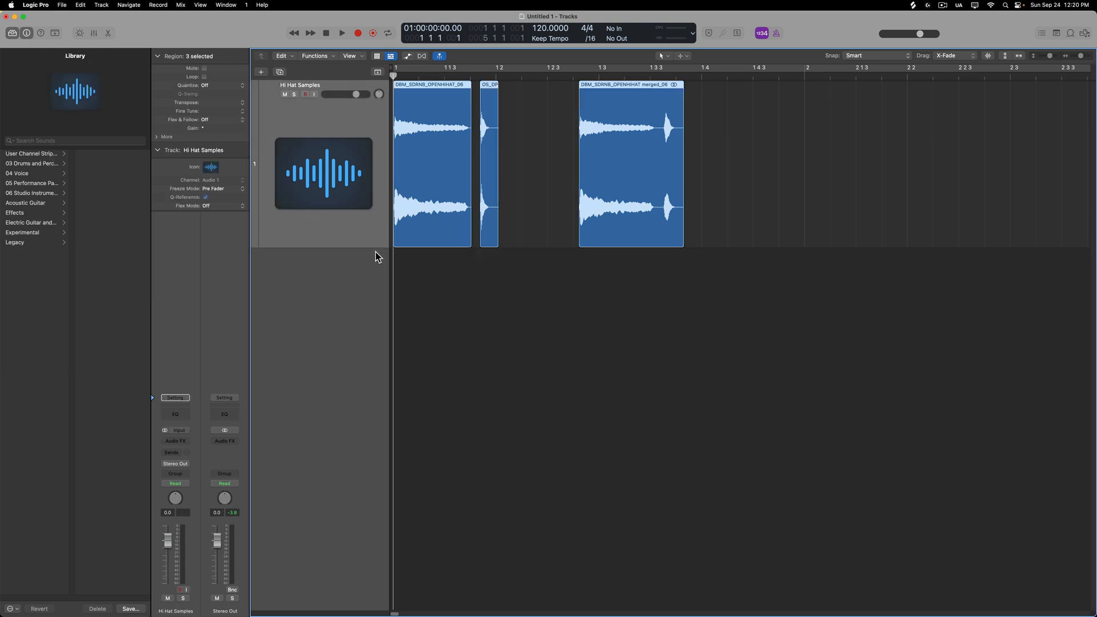
# Add an empty software instrument track and load Drum Machine Designer onto it.
pyautogui.click(629, 211)
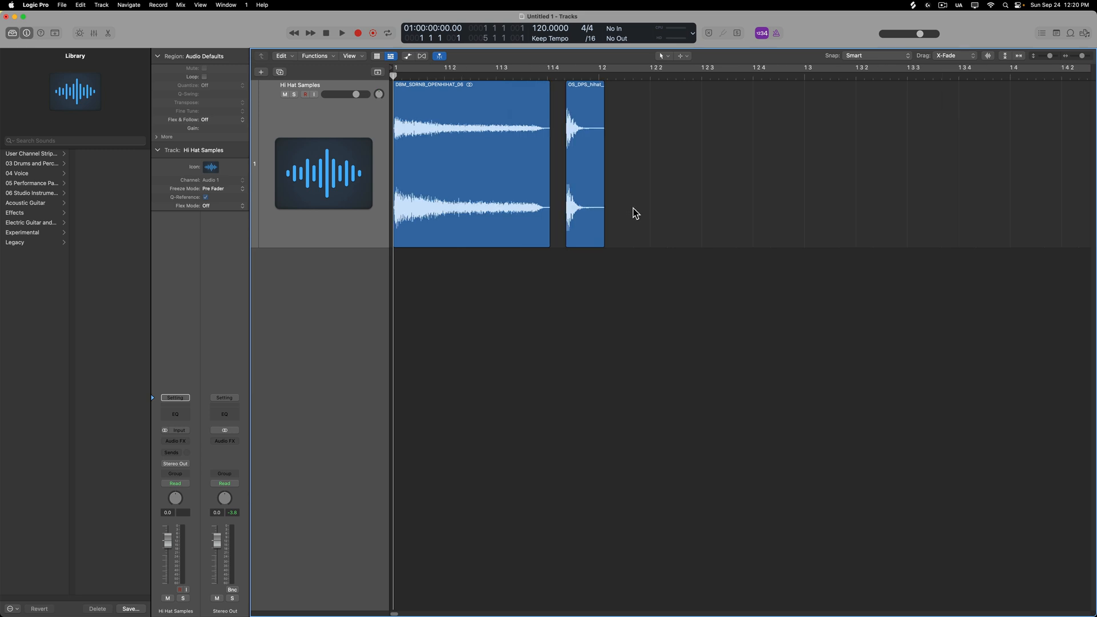
pyautogui.click(261, 72)
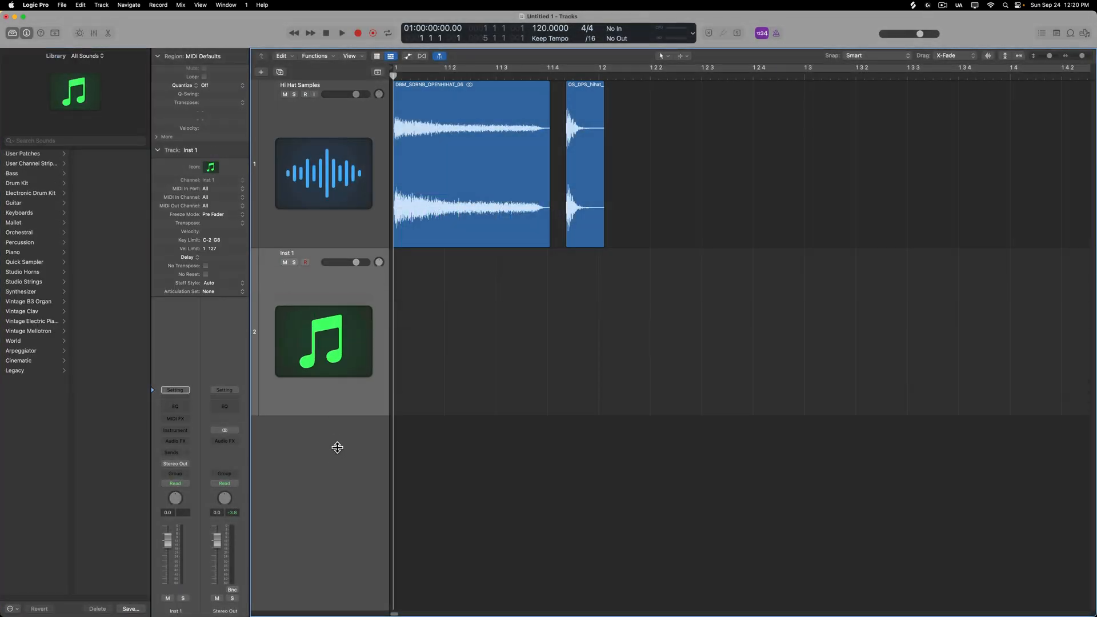
pyautogui.click(176, 429)
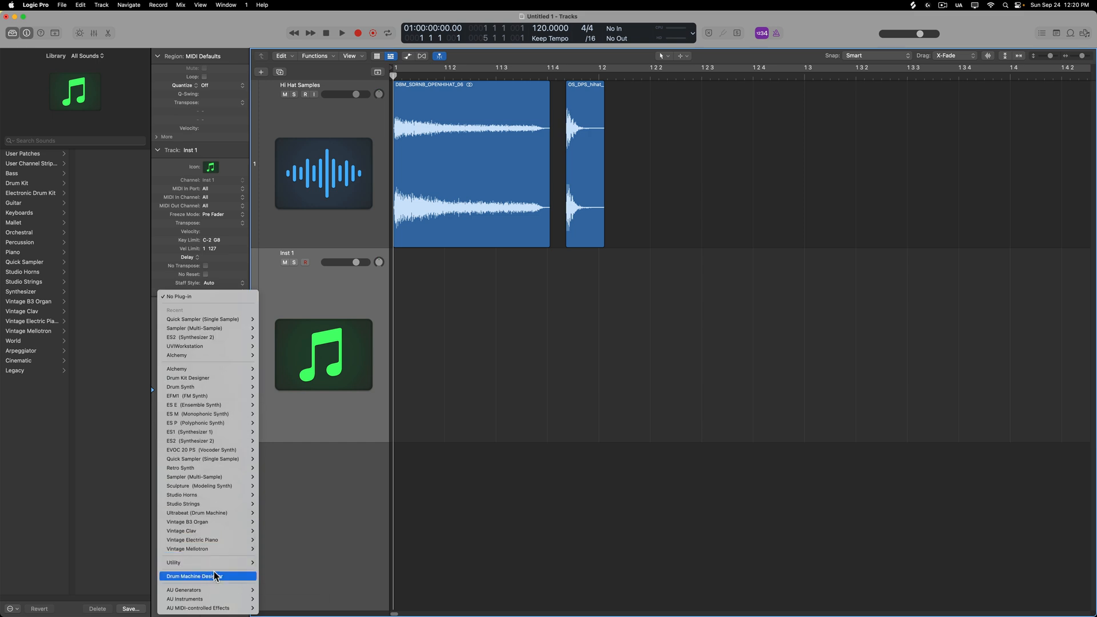
pyautogui.click(191, 576)
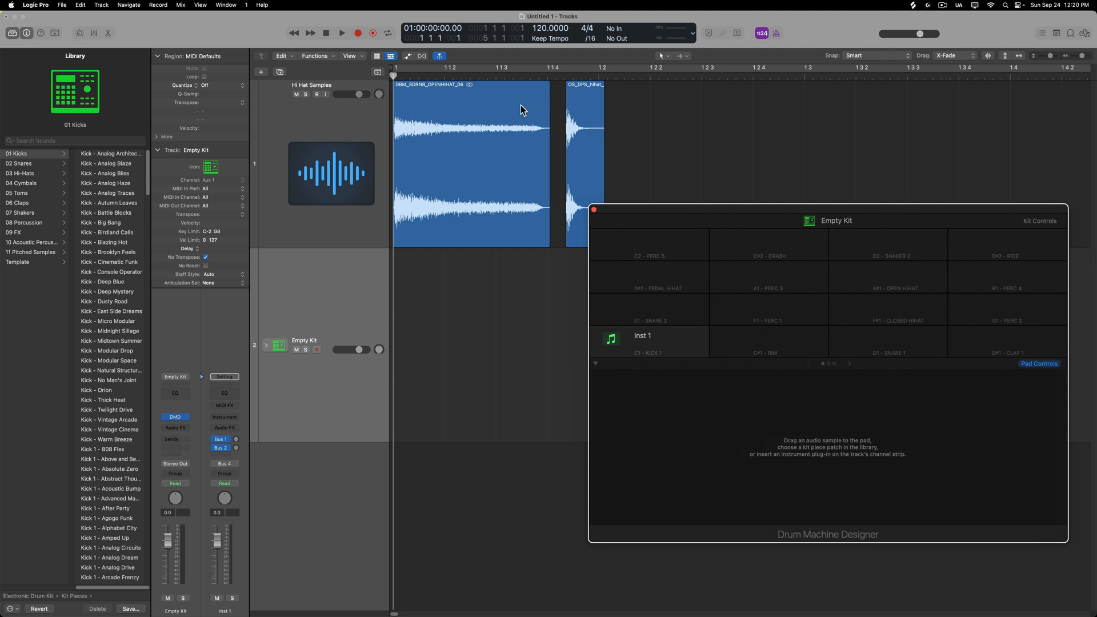
# Place the open hi-hat sample on the A#1 Open Hihat pad.
pyautogui.click(461, 151)
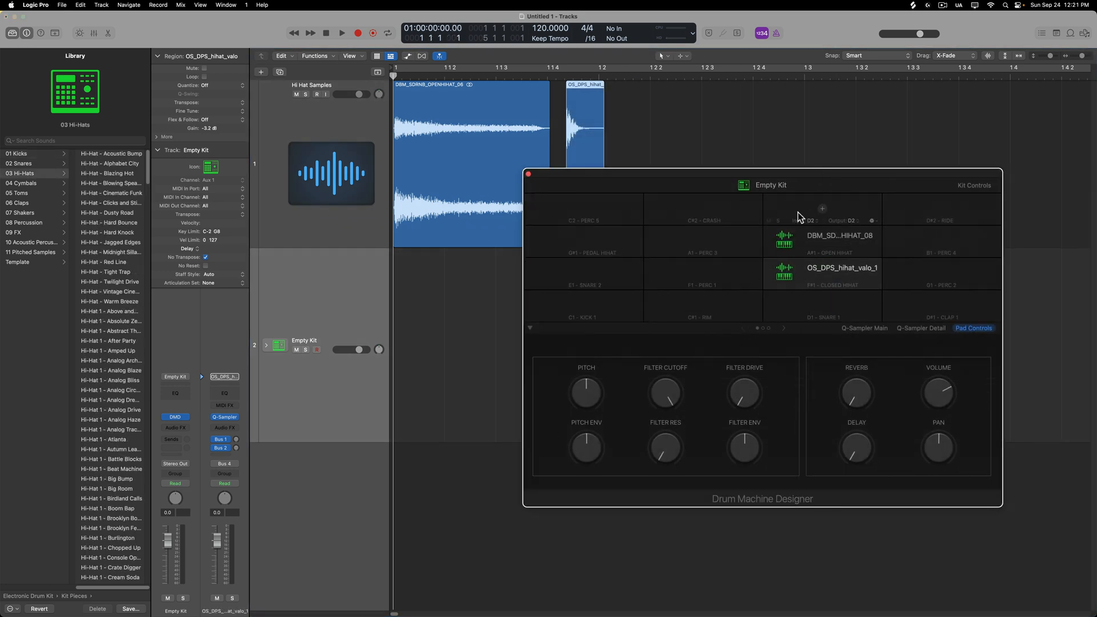
pyautogui.moveTo(820, 178)
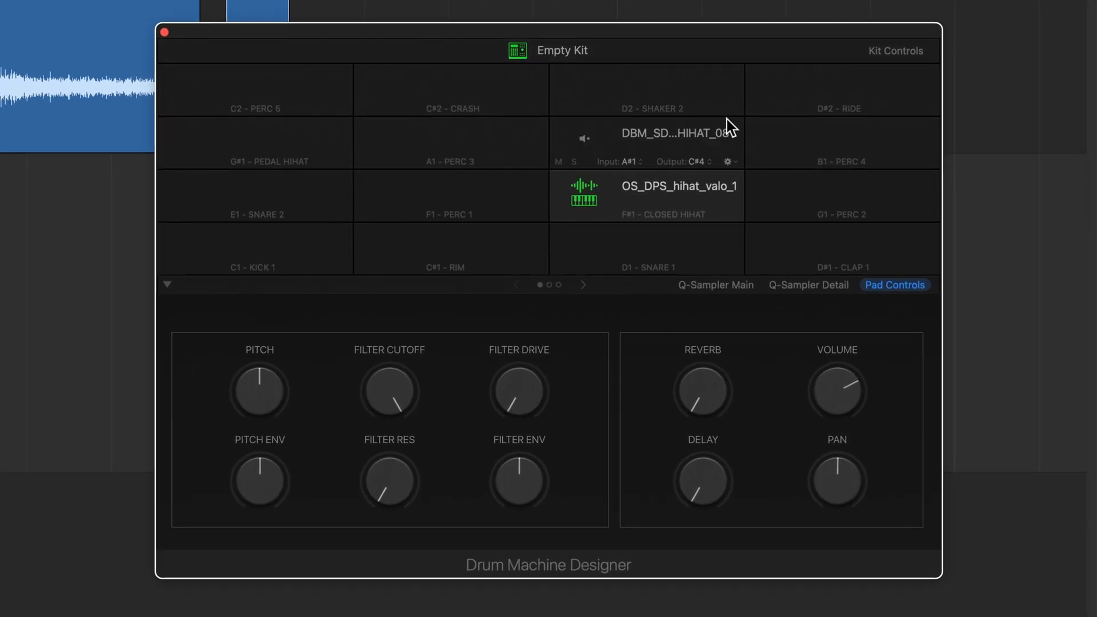
pyautogui.moveTo(746, 160)
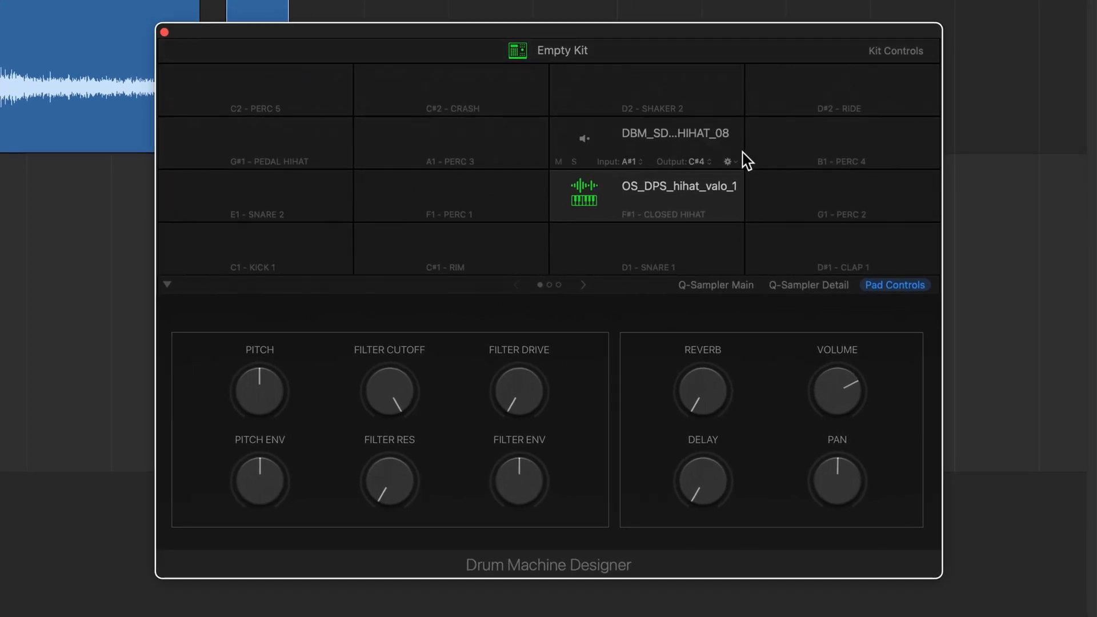
pyautogui.moveTo(735, 167)
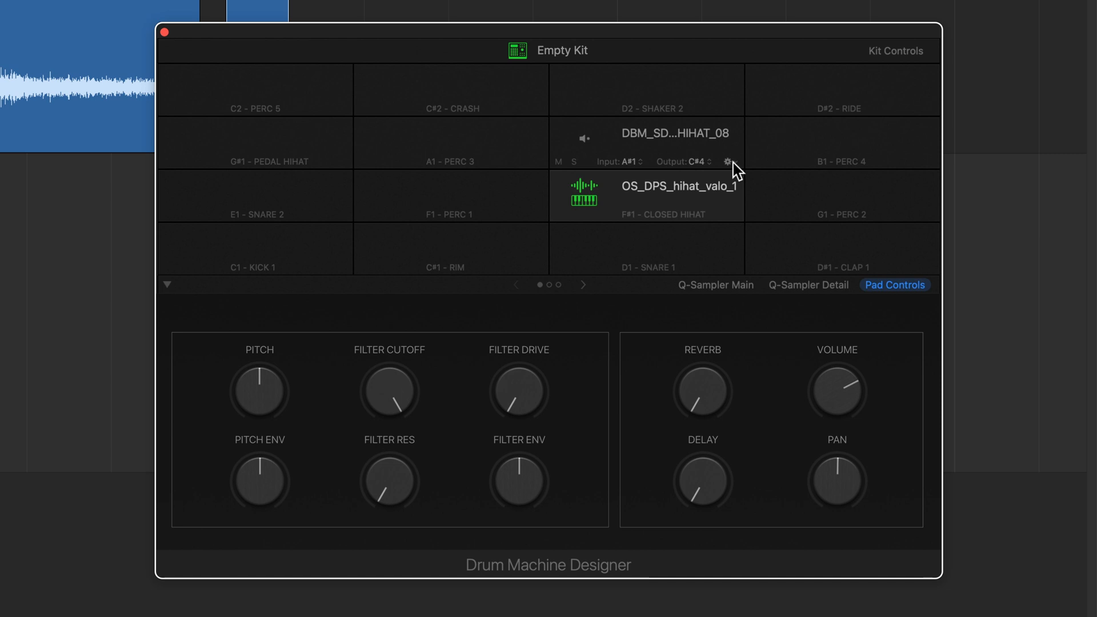
# Assign both the open and closed hi-hat pads to Exclusive Group 1.
pyautogui.click(731, 161)
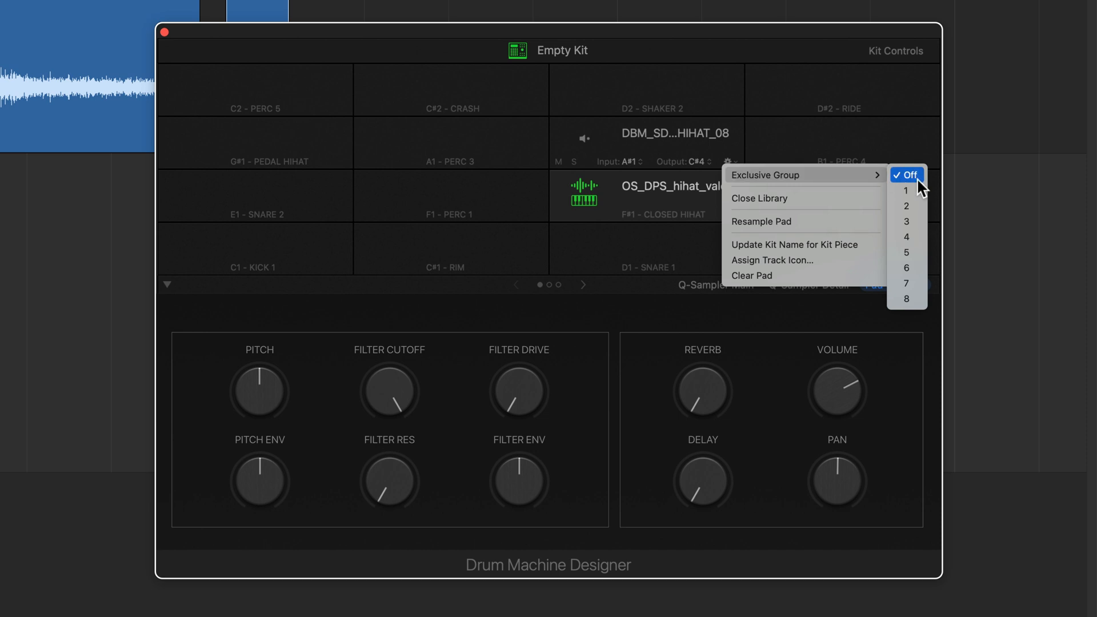
pyautogui.moveTo(919, 200)
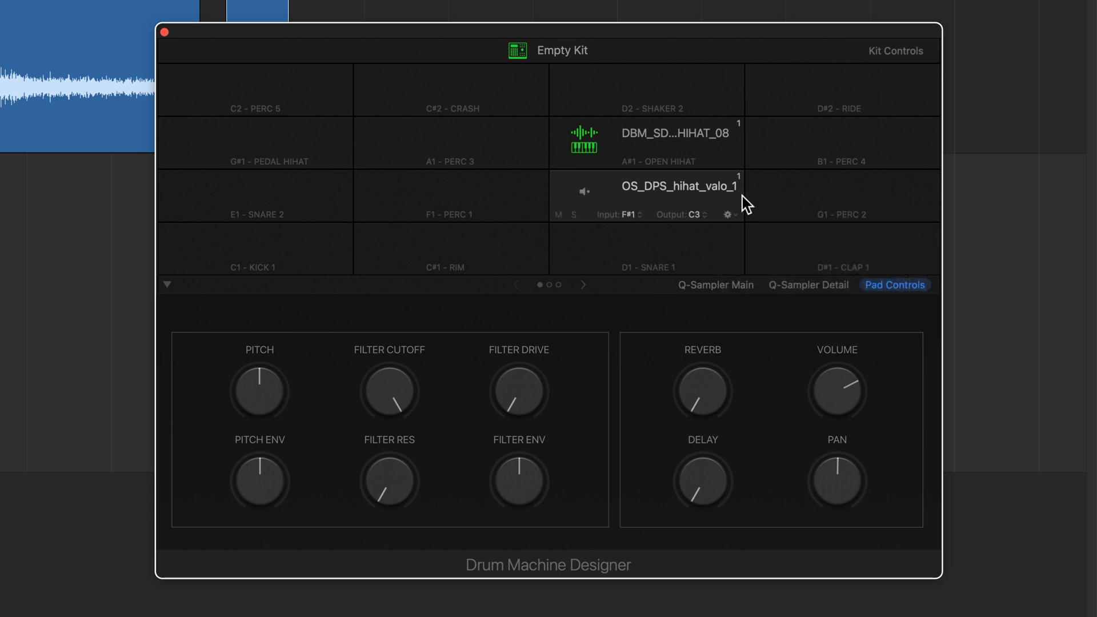
pyautogui.click(674, 132)
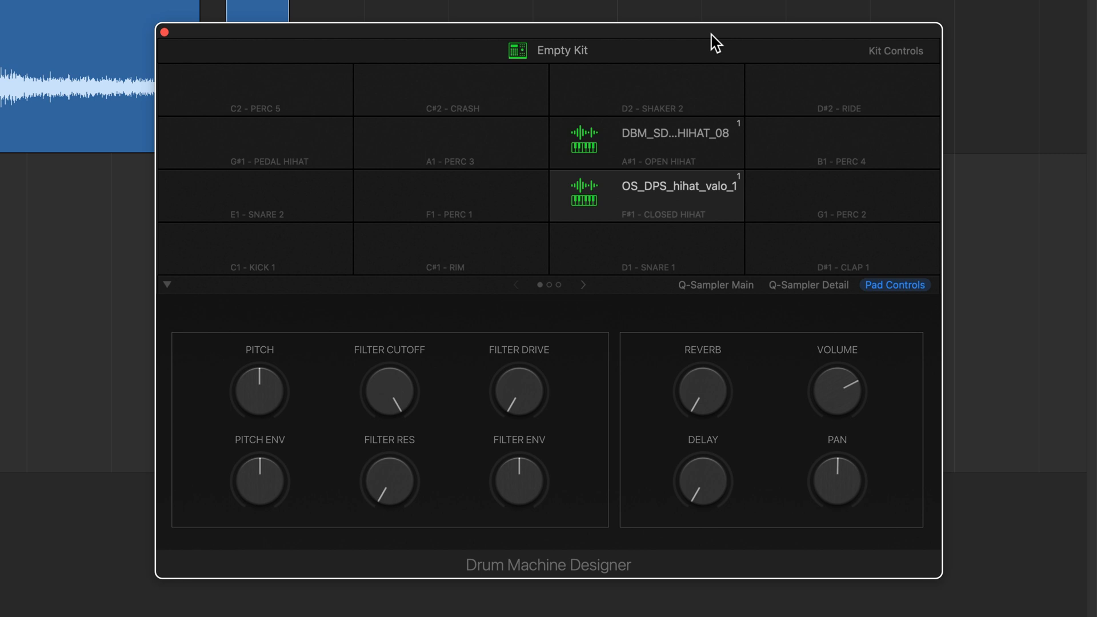
pyautogui.moveTo(597, 101)
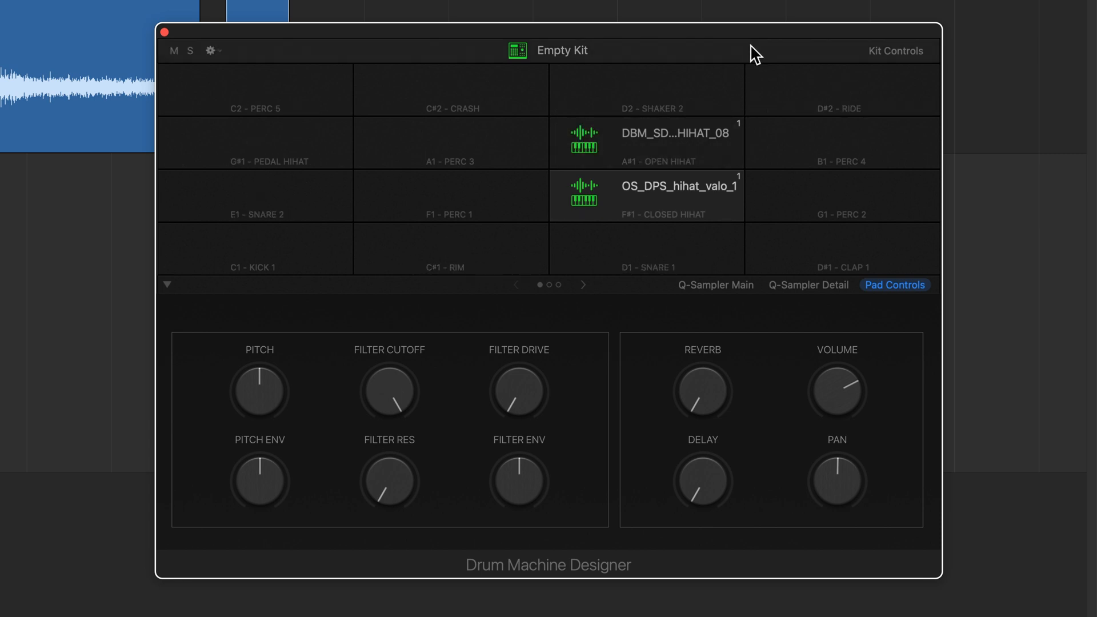
pyautogui.click(645, 196)
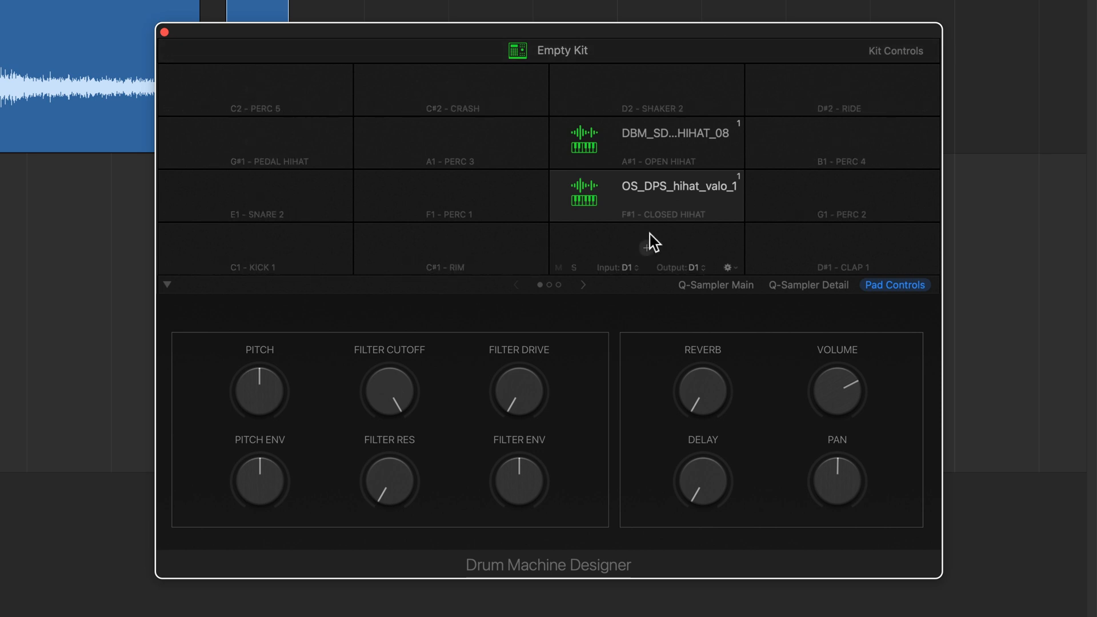
# Close Drum Machine Designer and delete the Empty Kit track.
pyautogui.click(166, 31)
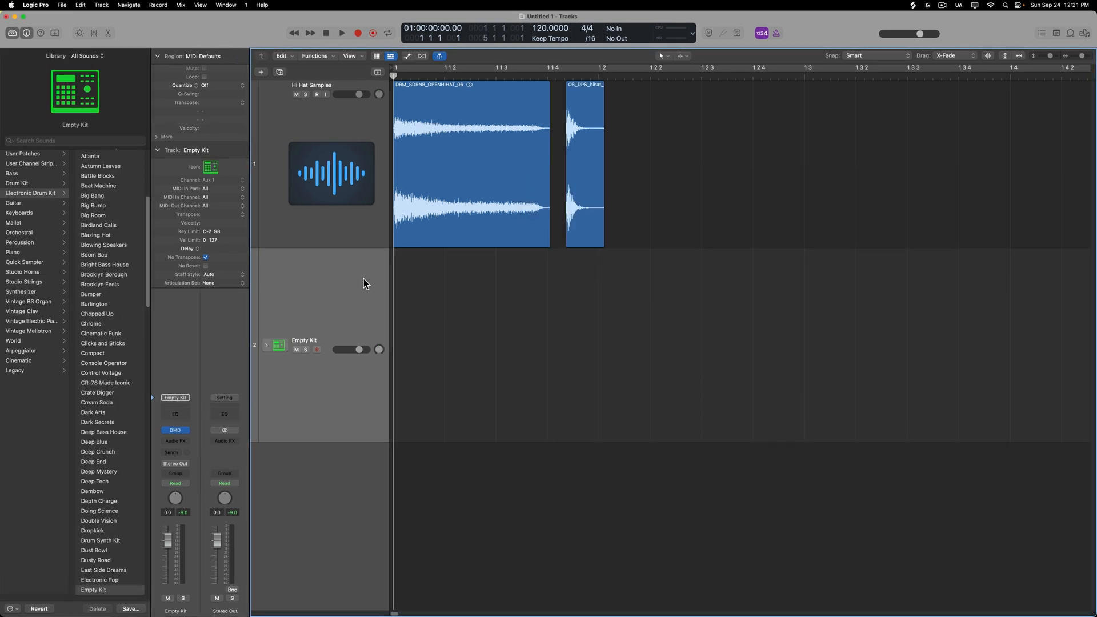
pyautogui.click(310, 85)
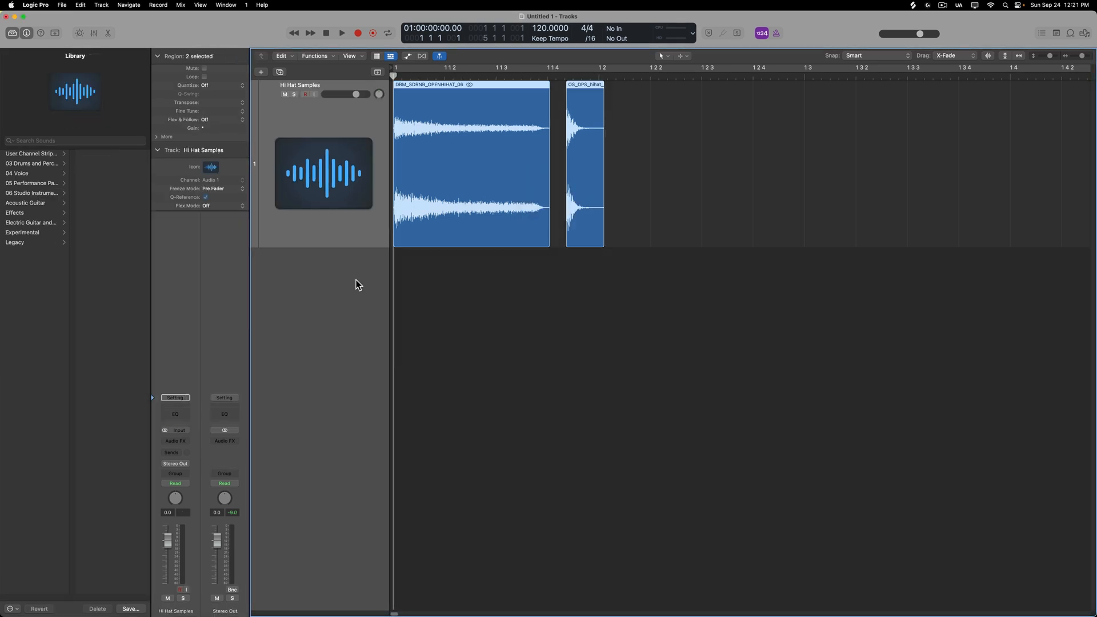
pyautogui.click(571, 325)
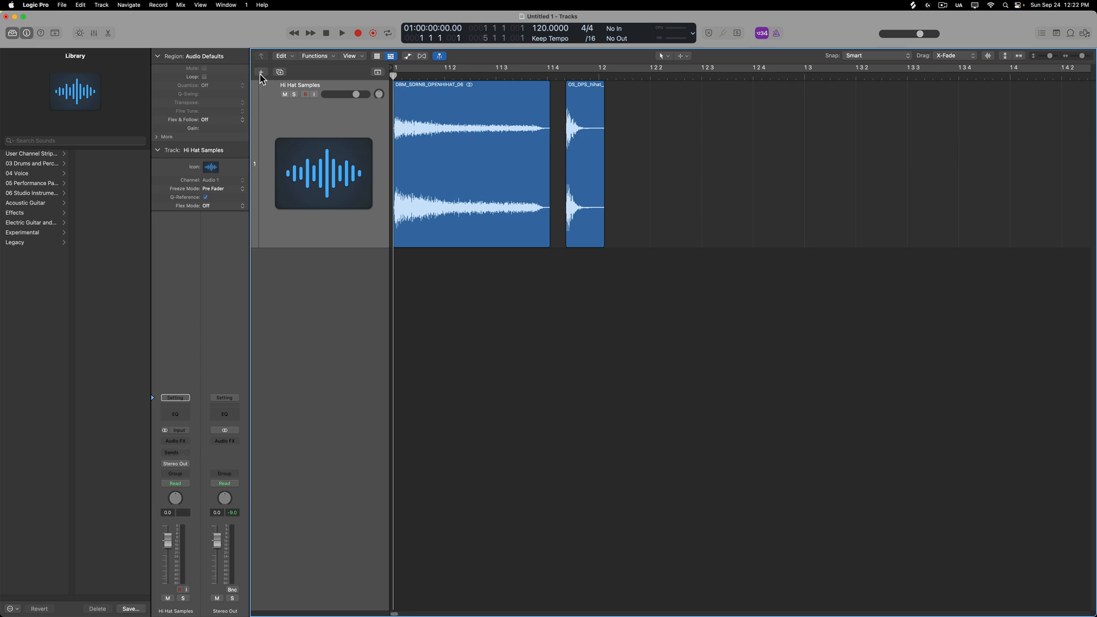
# Create a new empty software instrument track and bring up its Instrument slot choices.
pyautogui.click(261, 72)
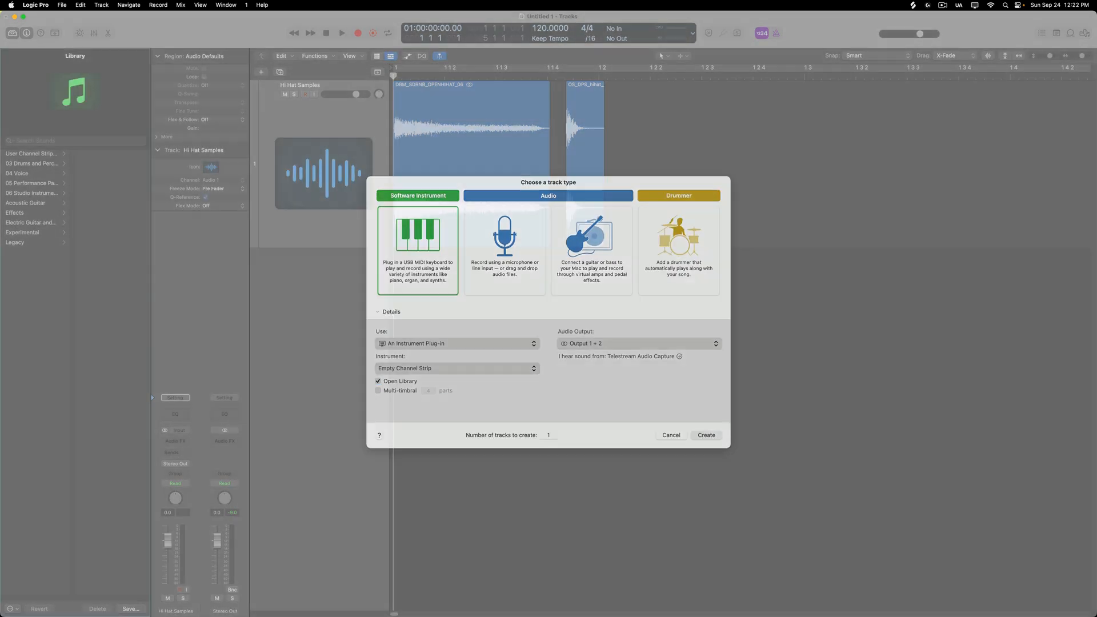
pyautogui.click(705, 434)
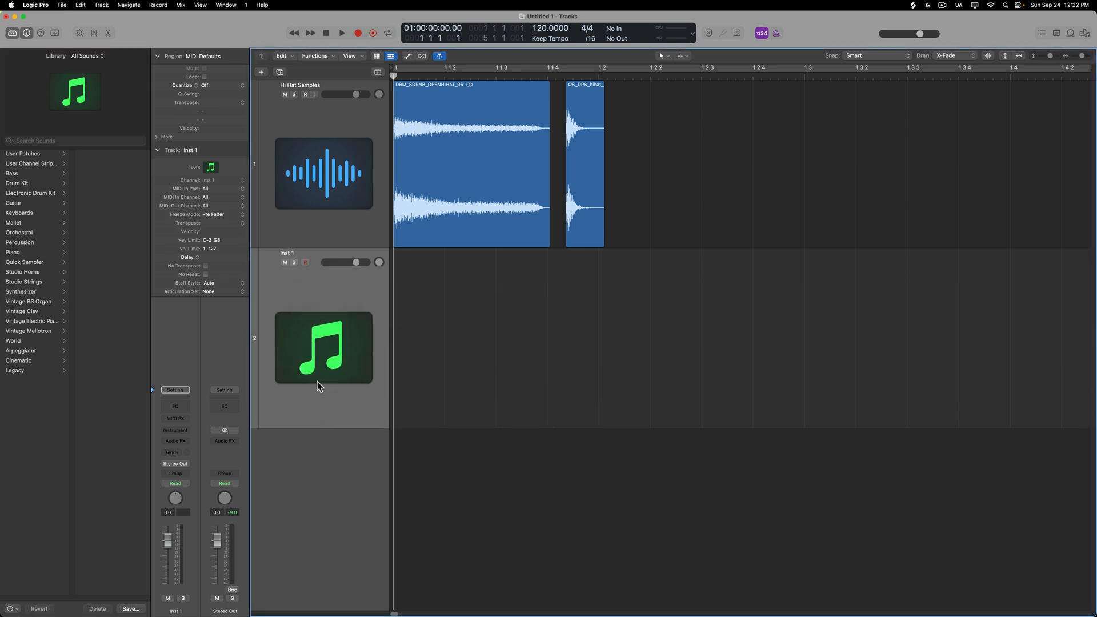
pyautogui.click(175, 430)
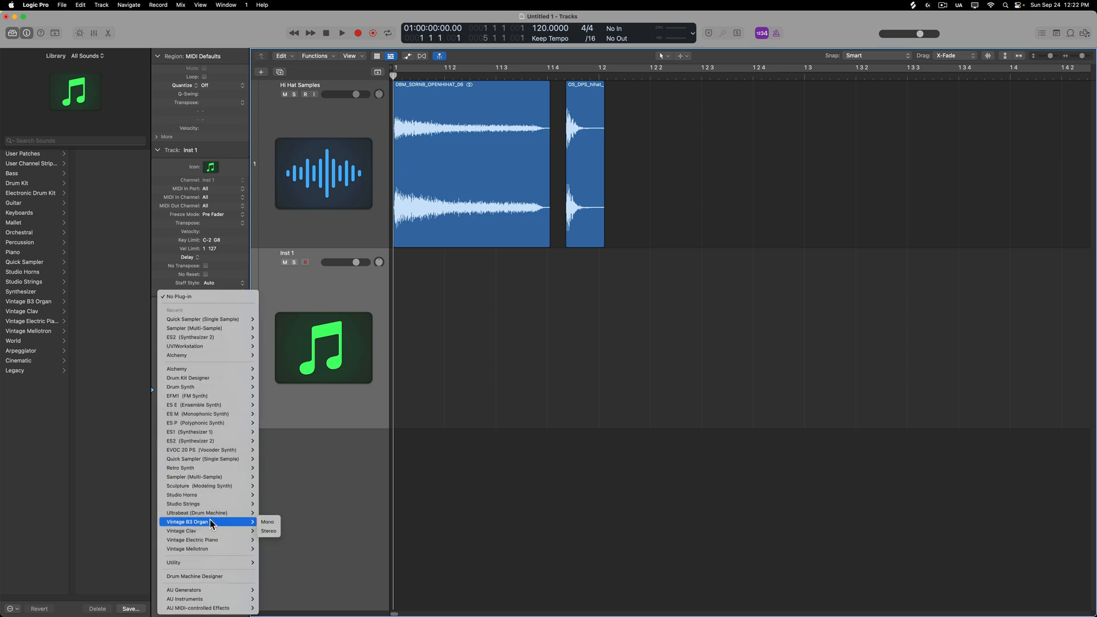
pyautogui.moveTo(203, 477)
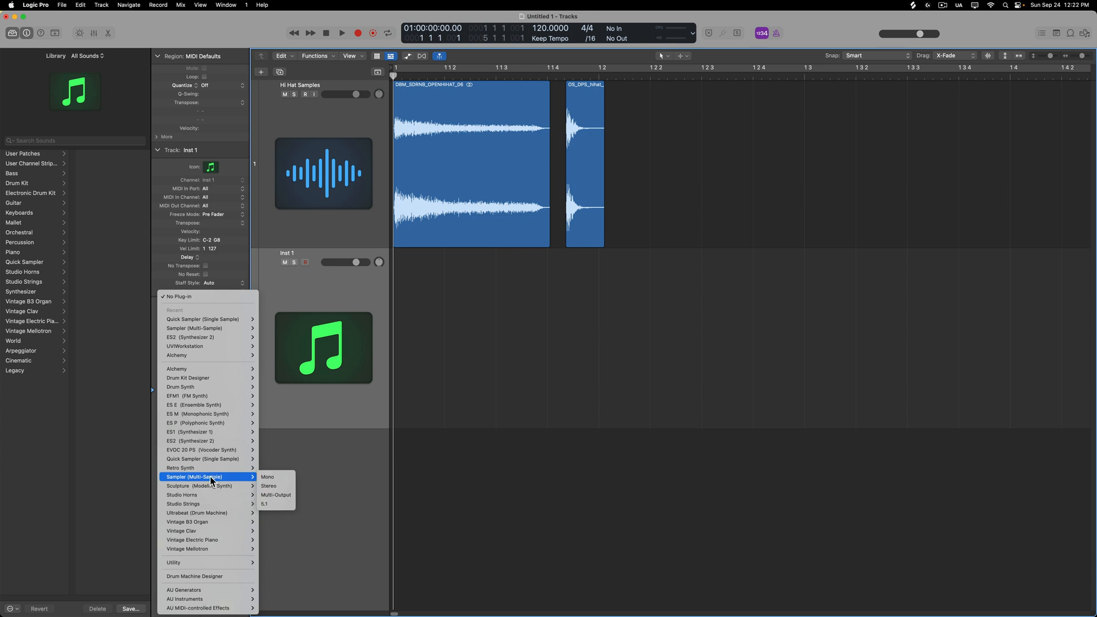
# Load Sampler (Multi-Sample) onto the new instrument track.
pyautogui.click(269, 485)
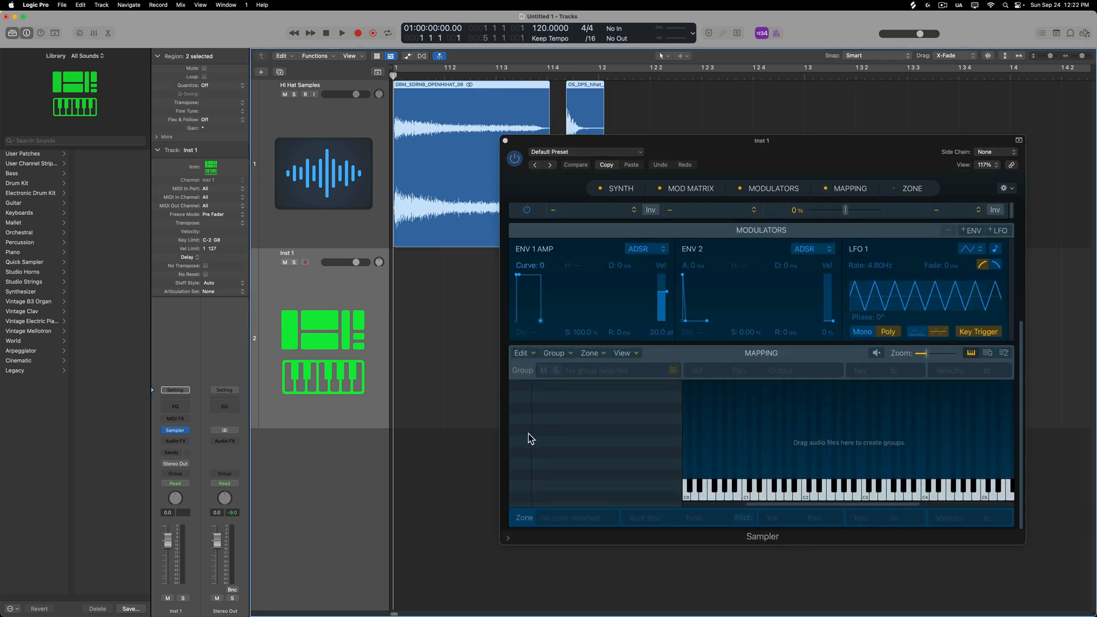
pyautogui.moveTo(580, 427)
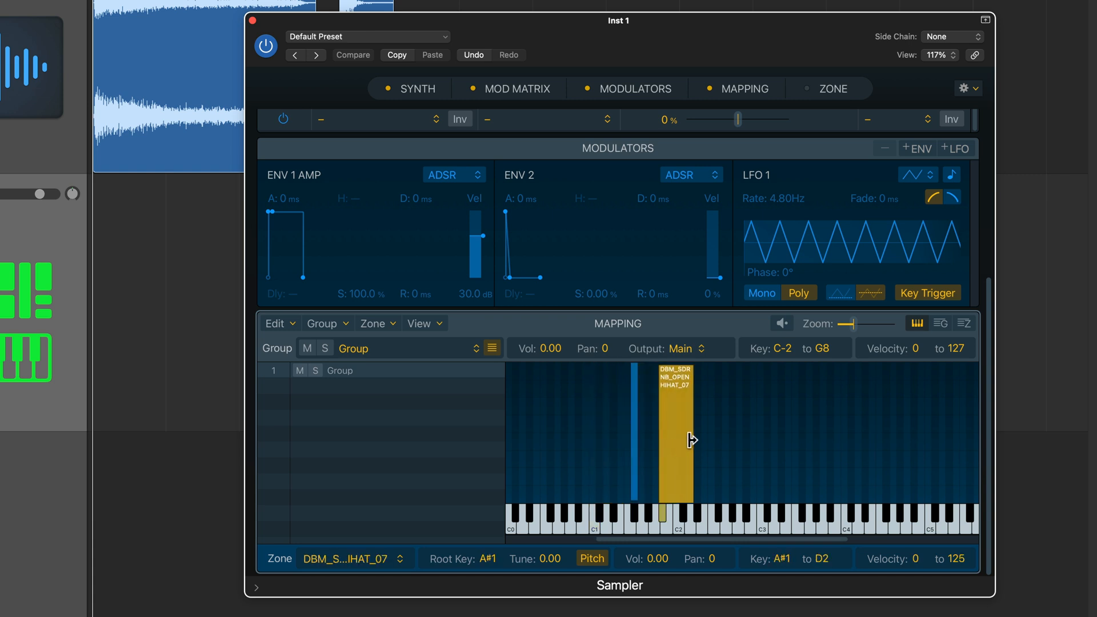
# Map the closed hat to F#1 and the open hat to A#1 only, selecting both zones in one group.
pyautogui.click(633, 434)
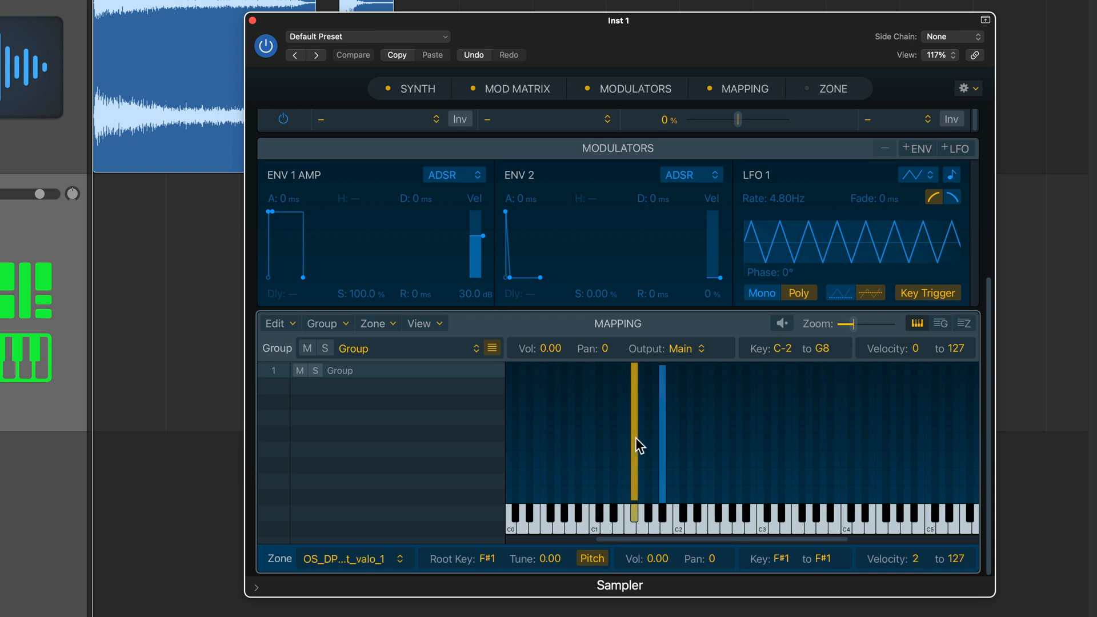
pyautogui.click(668, 459)
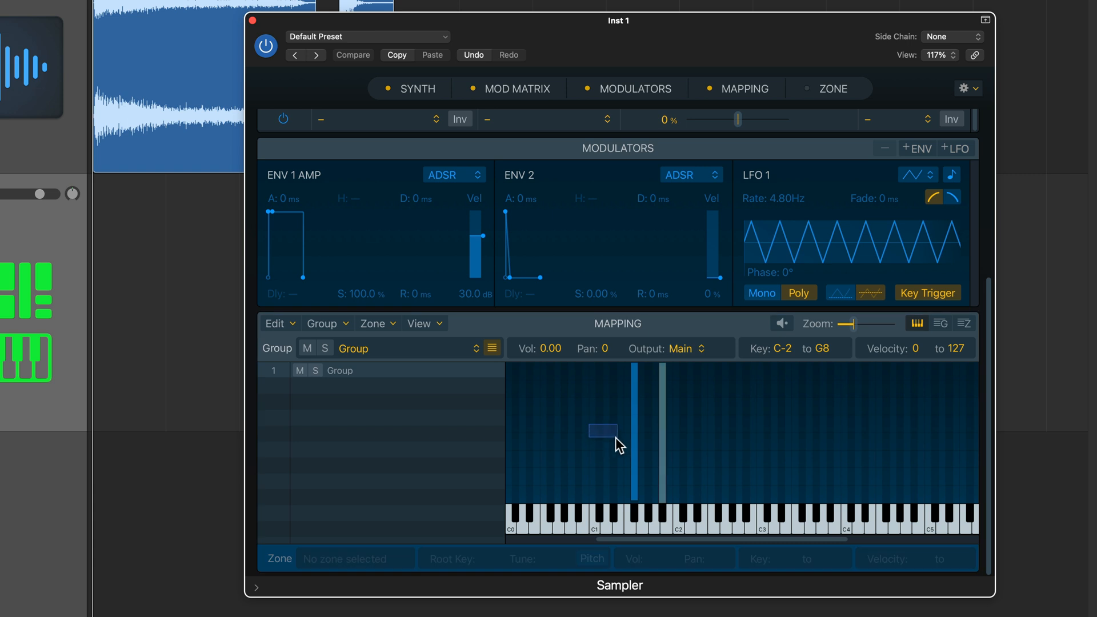
pyautogui.click(632, 431)
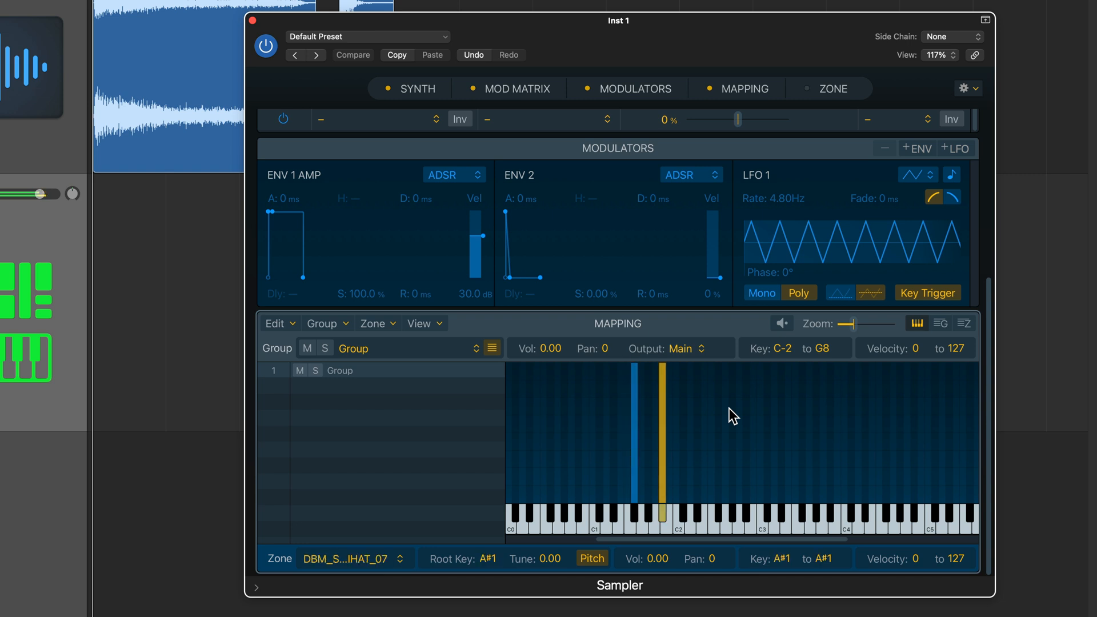
pyautogui.click(713, 393)
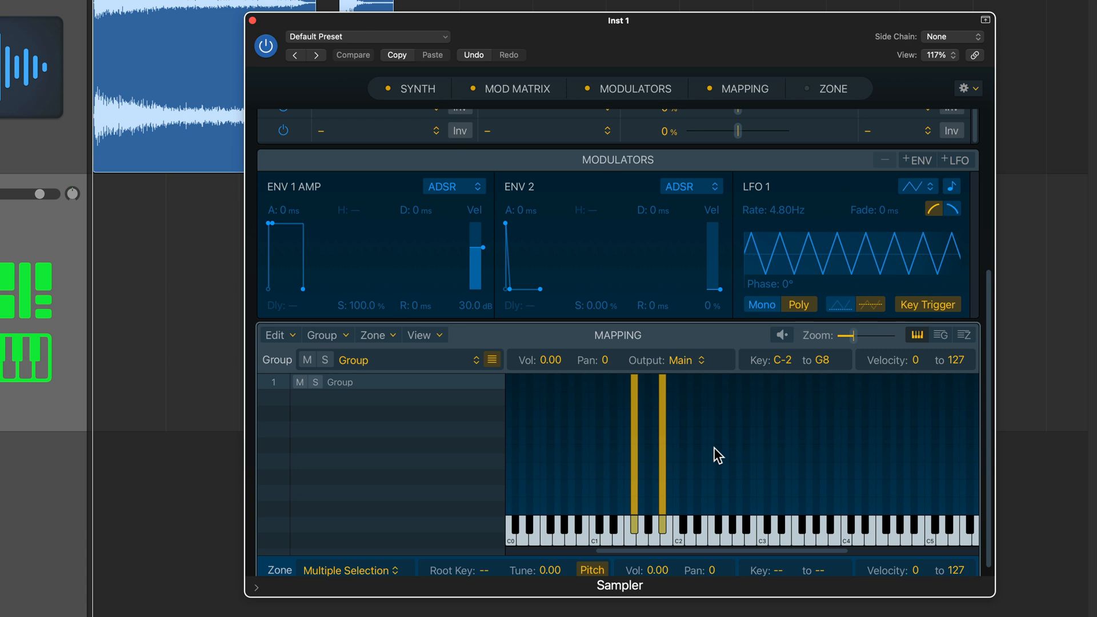
pyautogui.moveTo(967, 342)
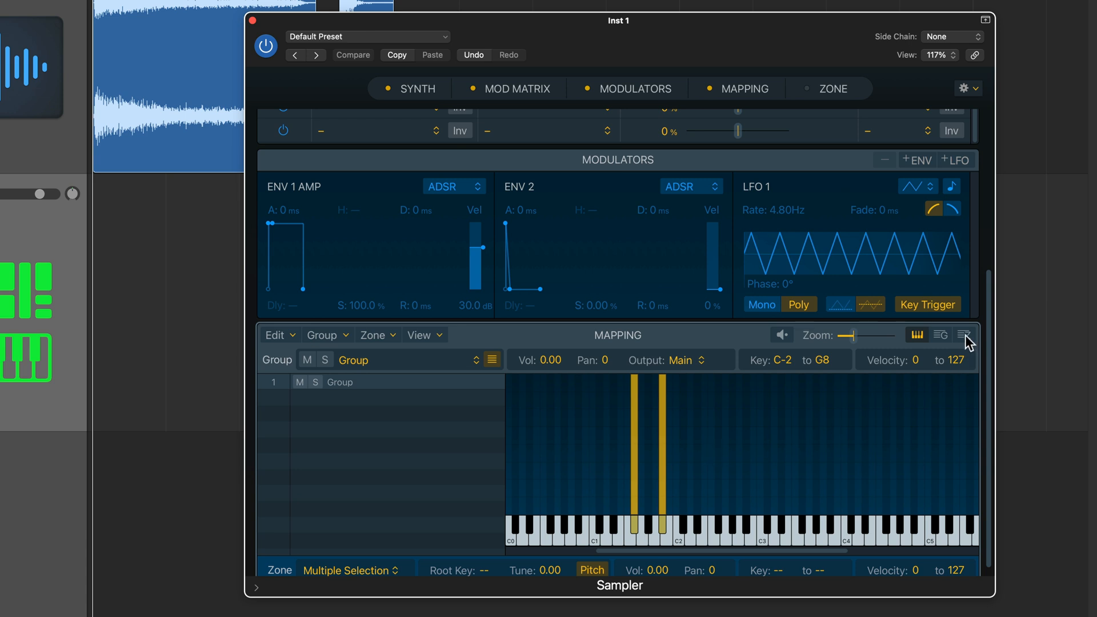
# Show the zones as a list and toggle the Playback columns to review group and loop settings.
pyautogui.click(963, 335)
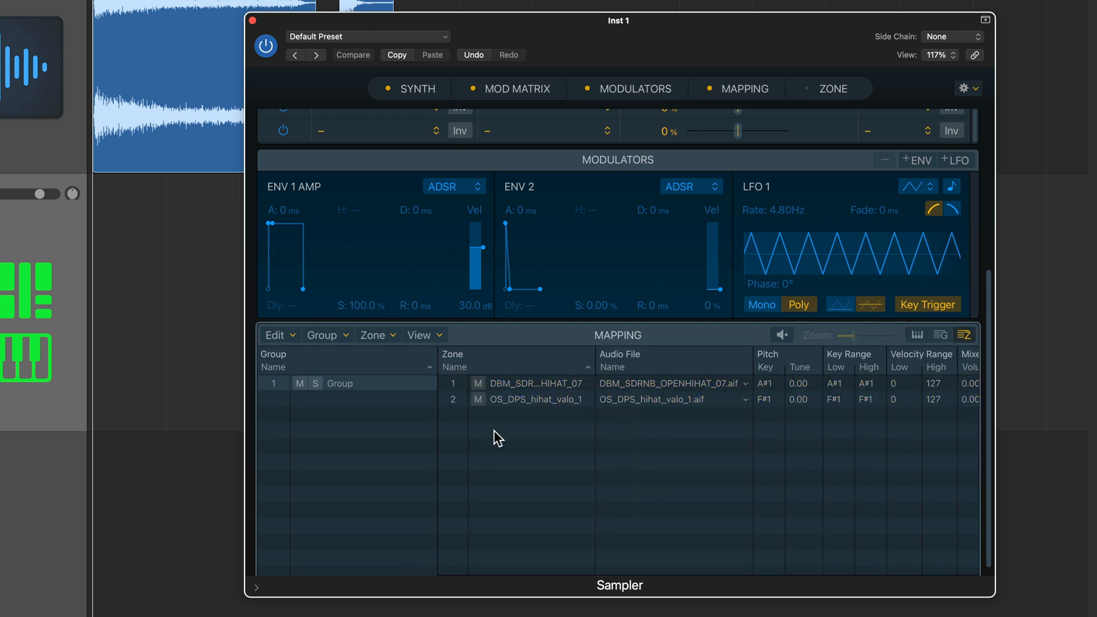
pyautogui.moveTo(769, 484)
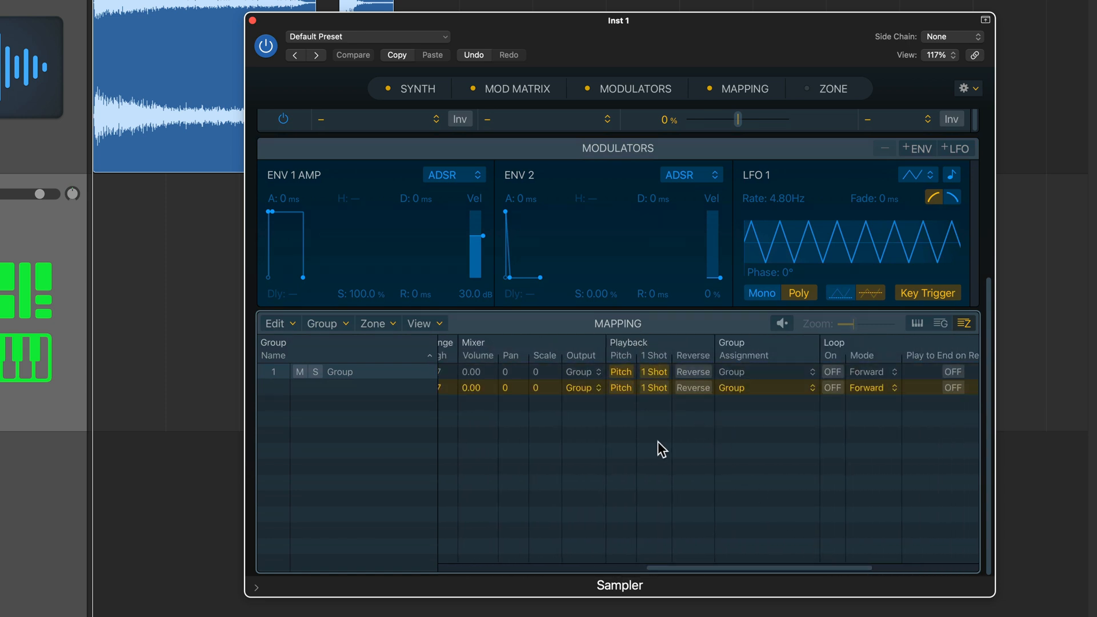
pyautogui.moveTo(643, 458)
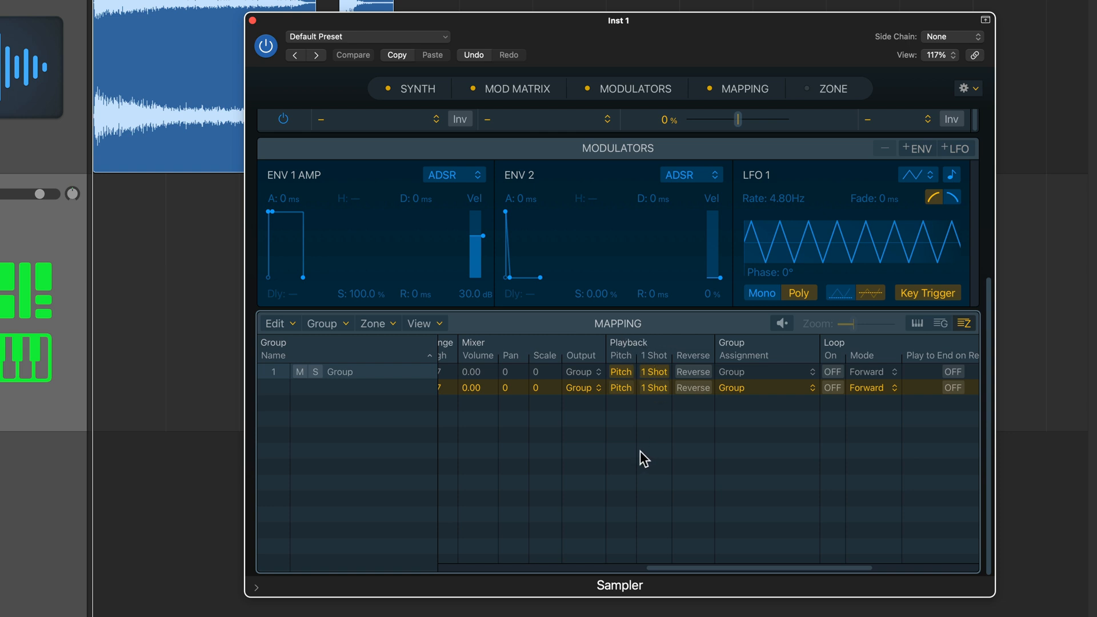
pyautogui.click(420, 323)
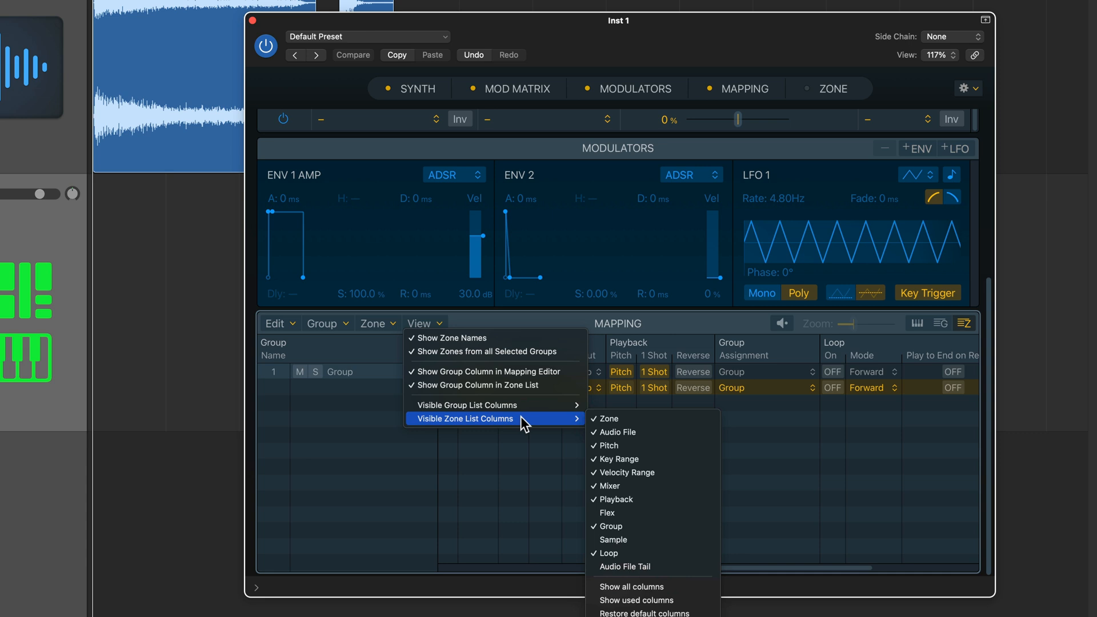
pyautogui.moveTo(649, 499)
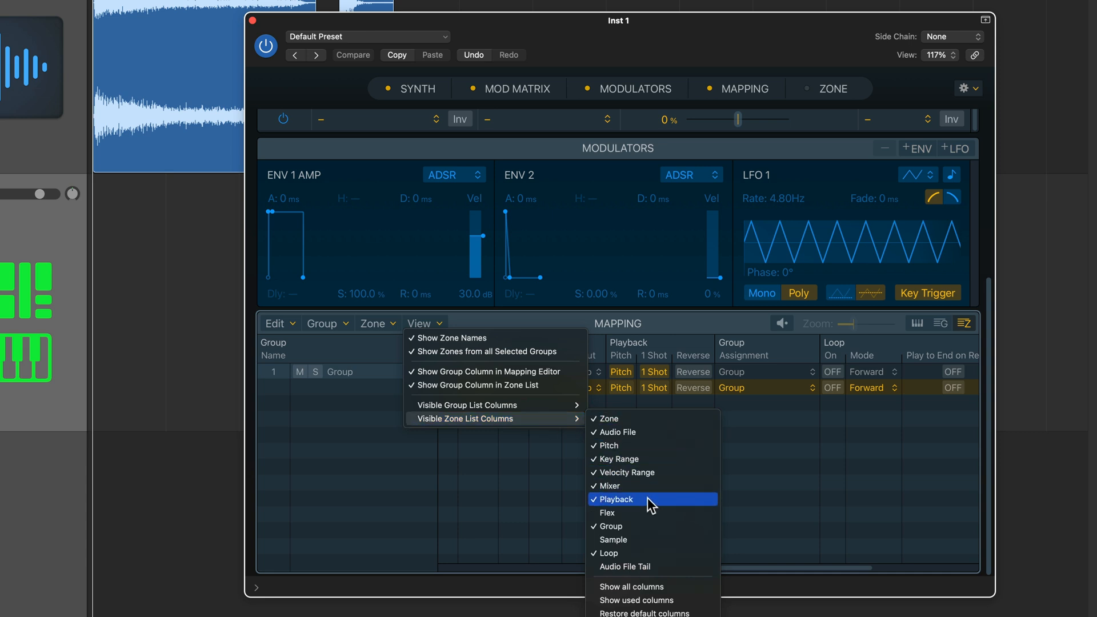
pyautogui.click(616, 499)
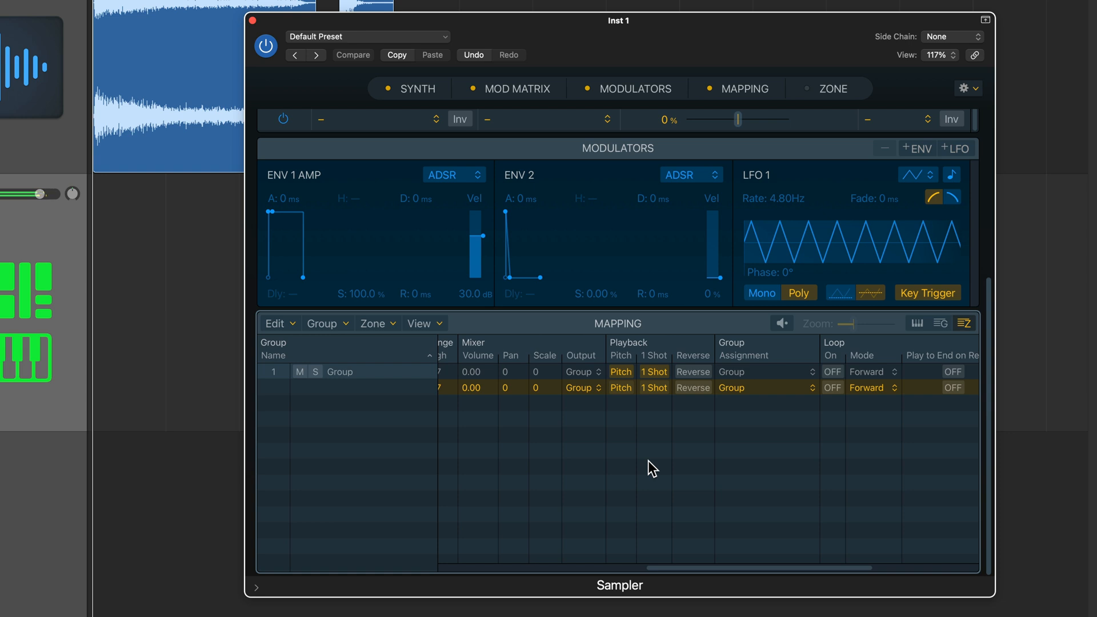
pyautogui.moveTo(867, 399)
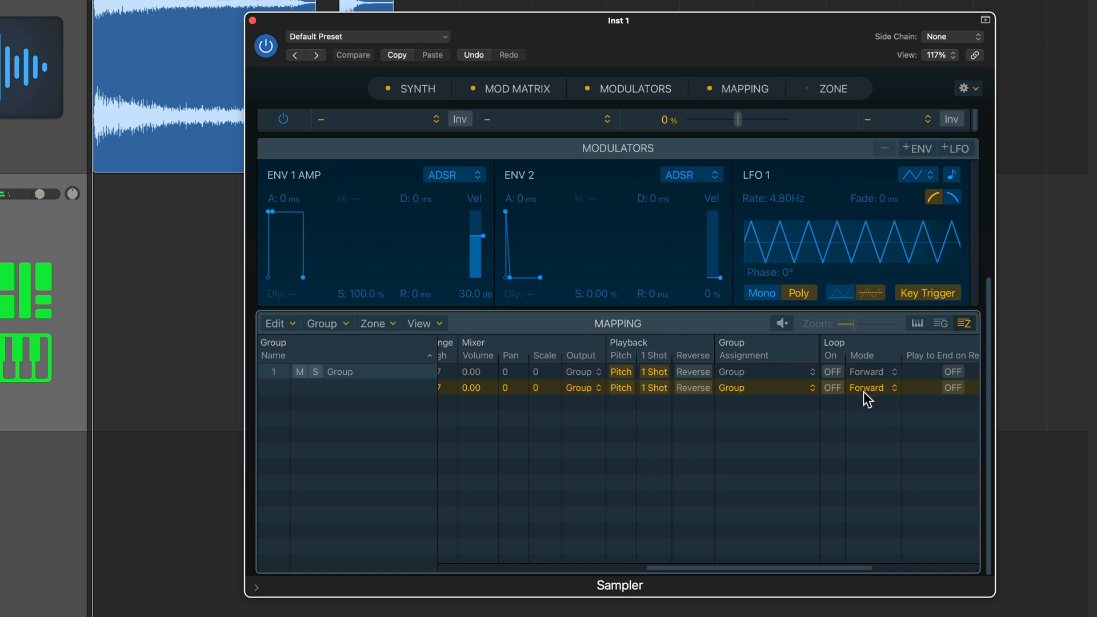
# Switch to the Mapping Editor and select the group to see both hi-hat zones on the keys.
pyautogui.click(914, 322)
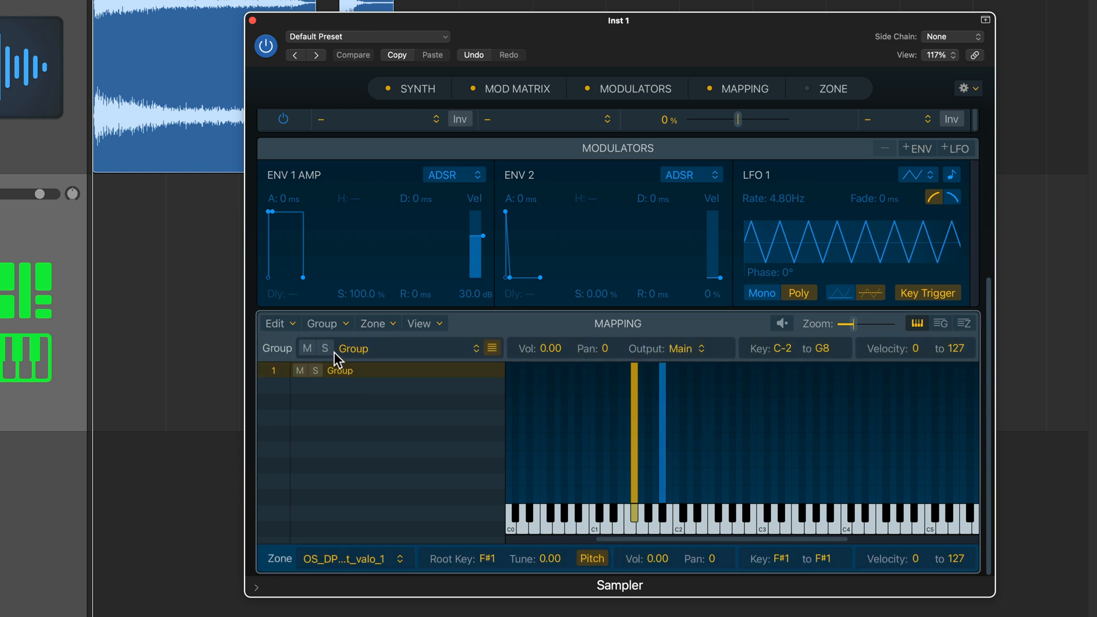
pyautogui.moveTo(368, 408)
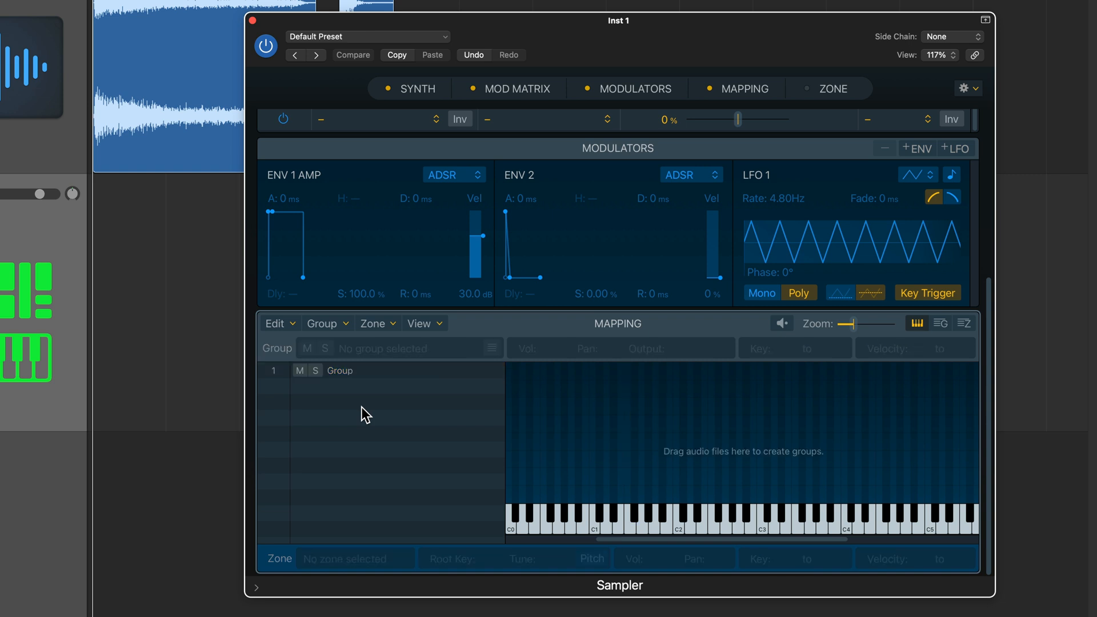
pyautogui.click(339, 370)
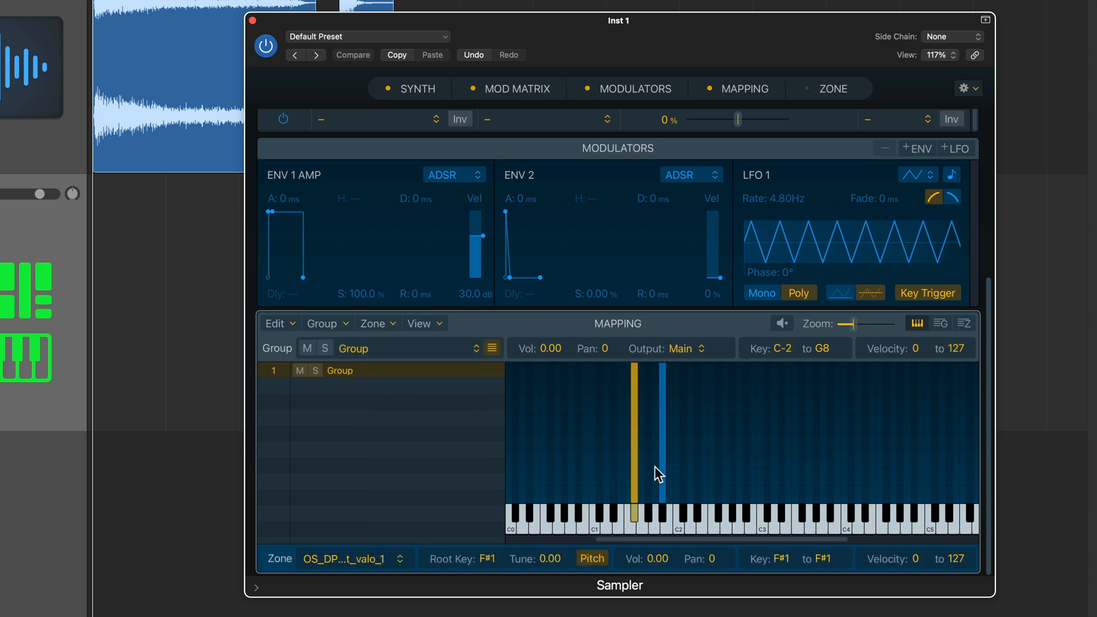
pyautogui.moveTo(719, 447)
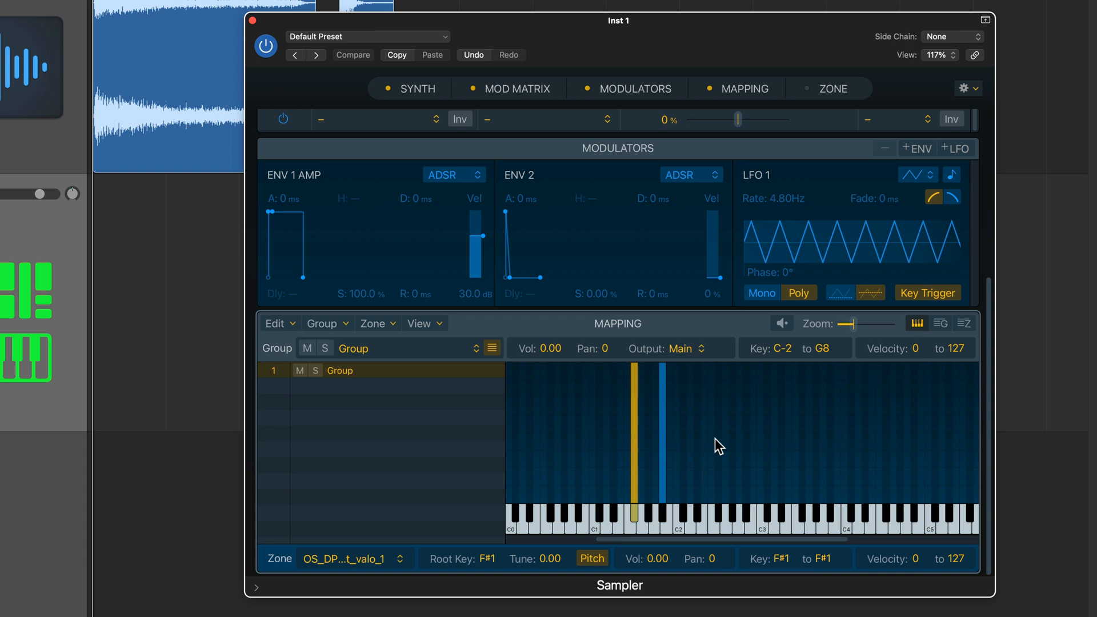
pyautogui.moveTo(943, 335)
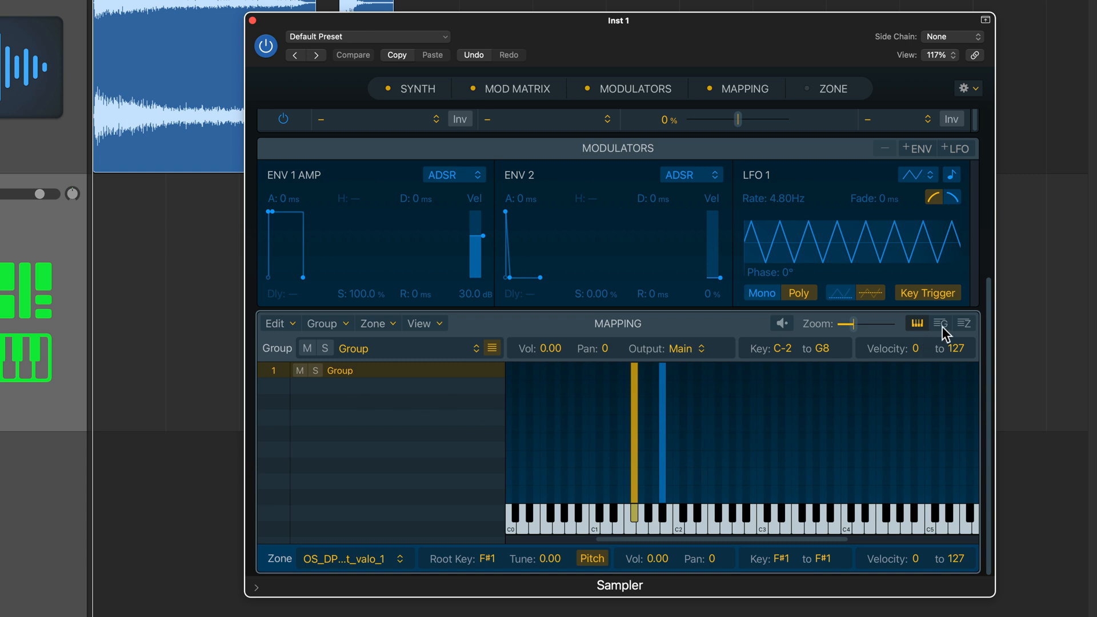
# In the Group List, show the Playback columns and set the group's Voices to 1.
pyautogui.click(940, 323)
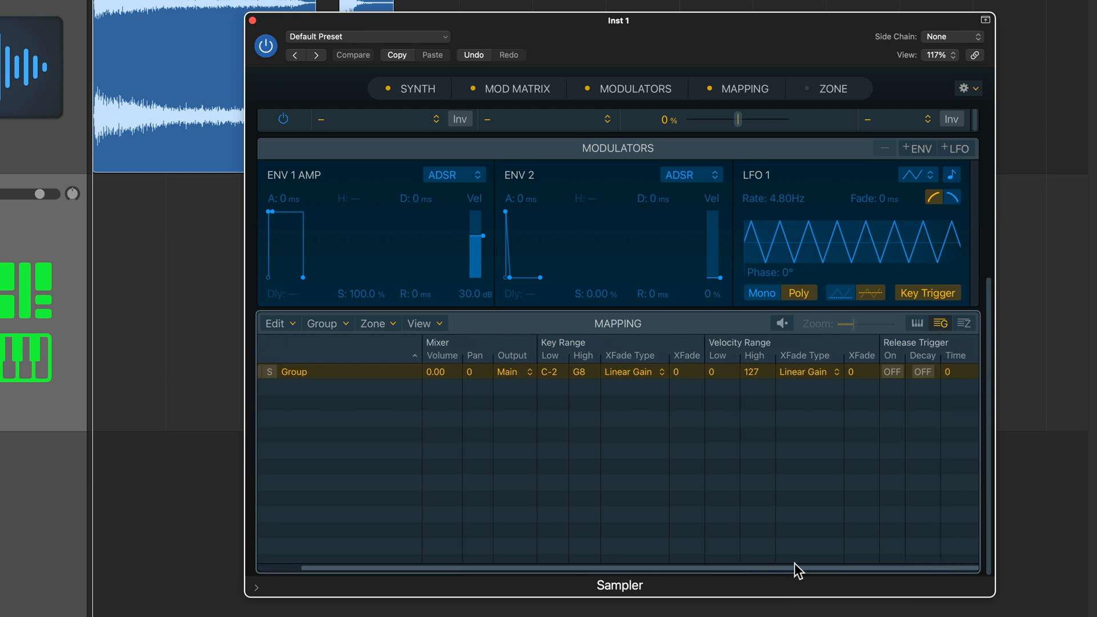
pyautogui.moveTo(694, 356)
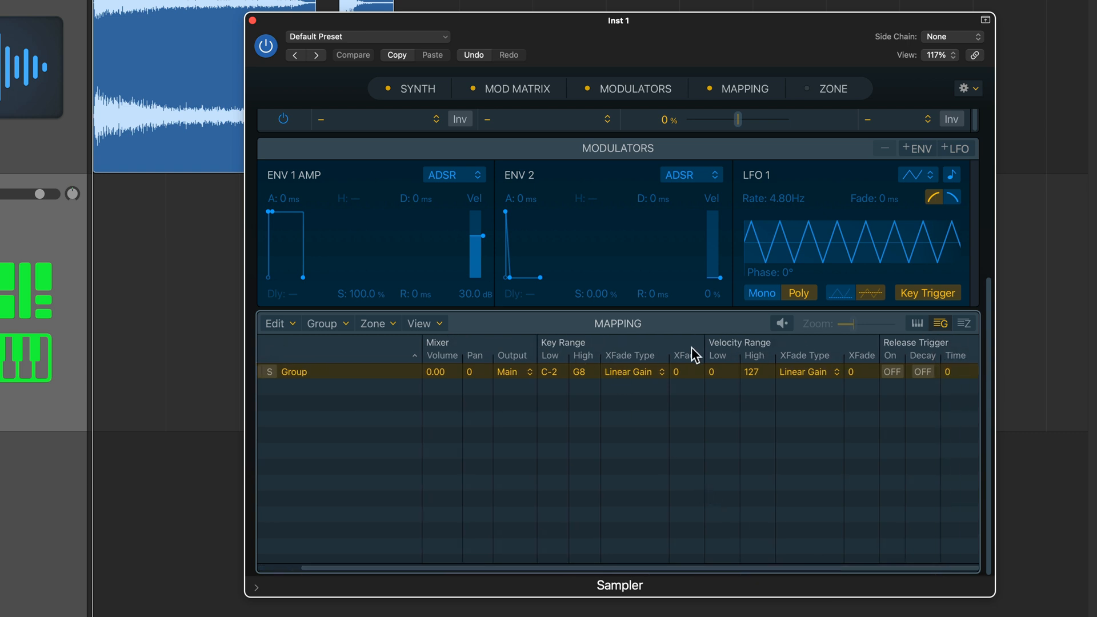
pyautogui.click(422, 323)
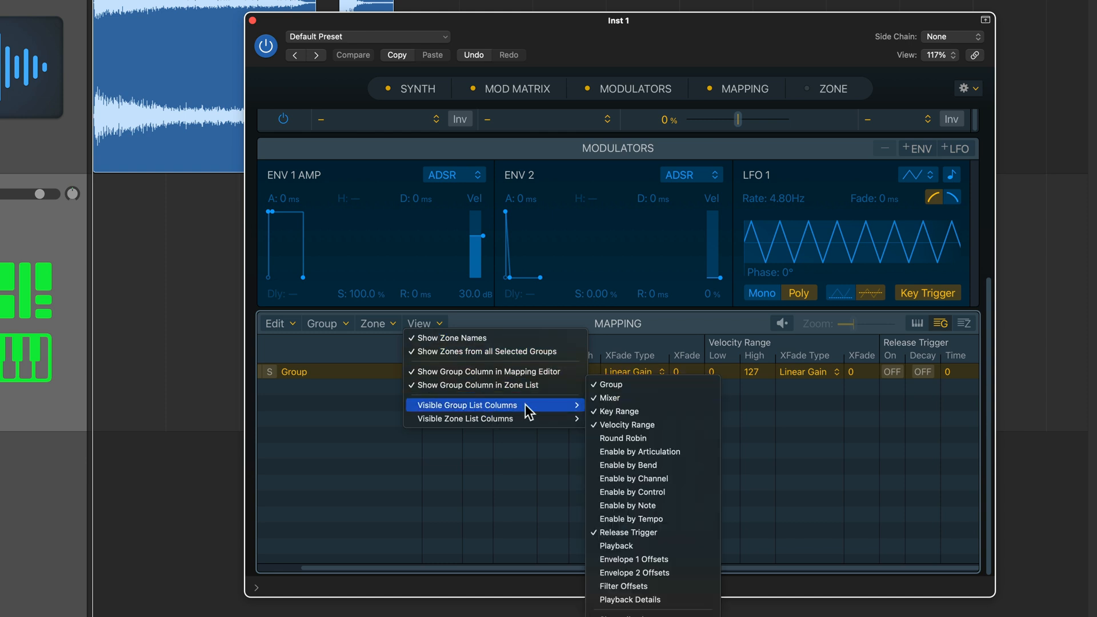
pyautogui.moveTo(638, 412)
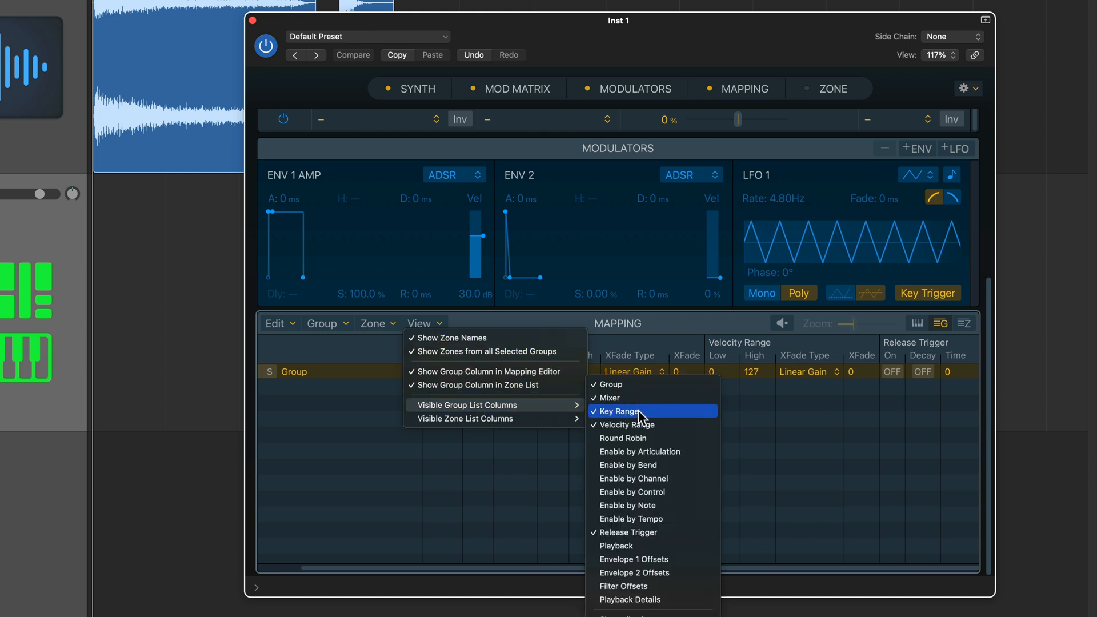
pyautogui.click(618, 411)
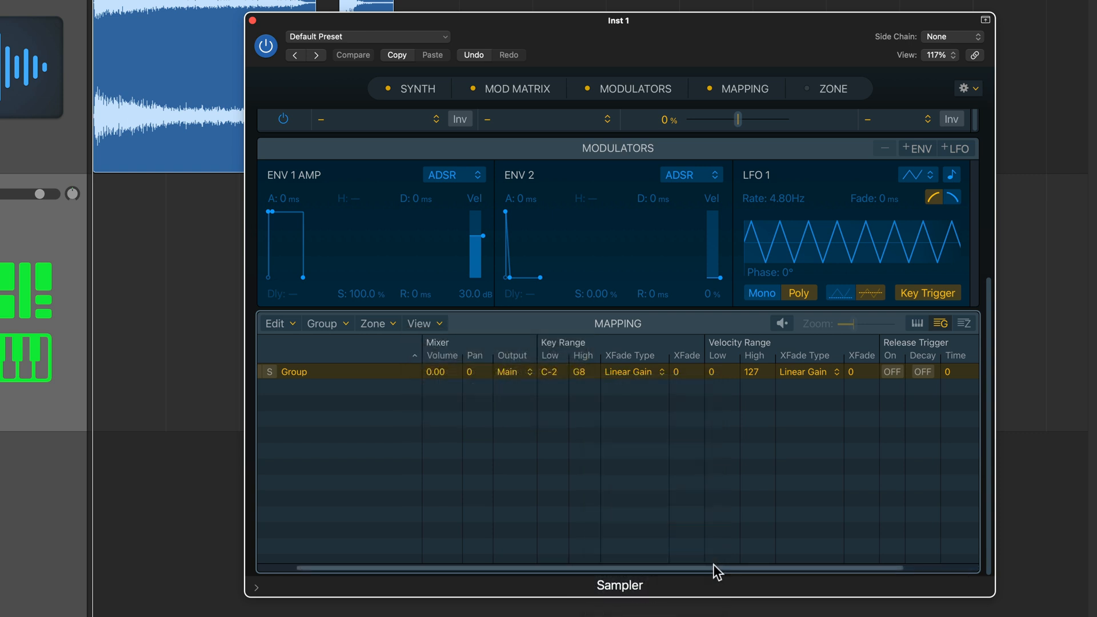
pyautogui.hscroll(3)
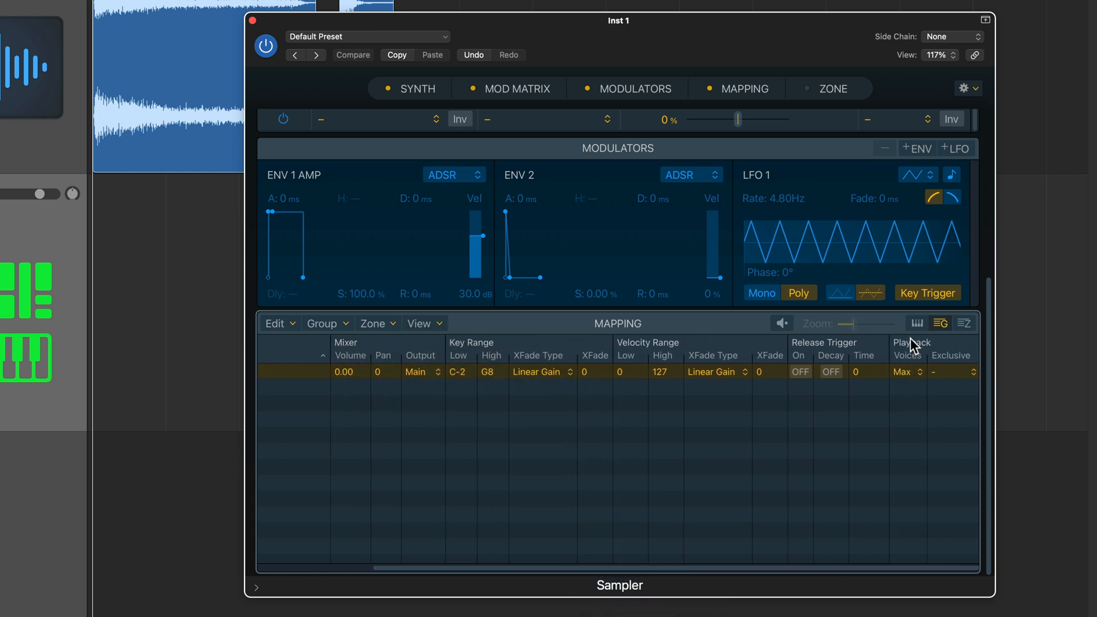
pyautogui.click(907, 371)
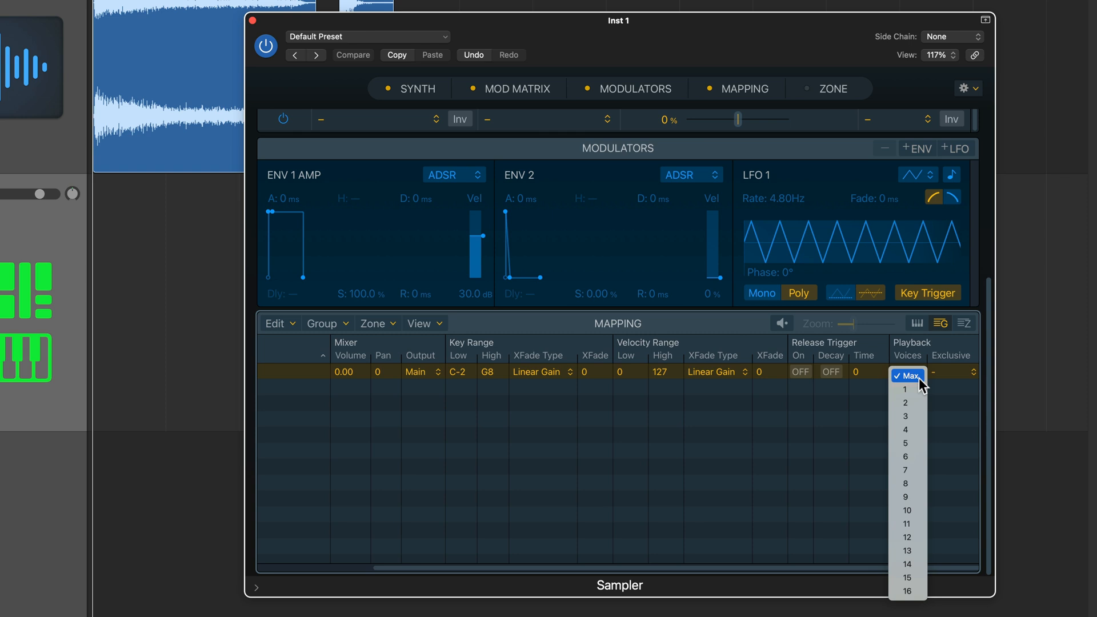
pyautogui.click(905, 389)
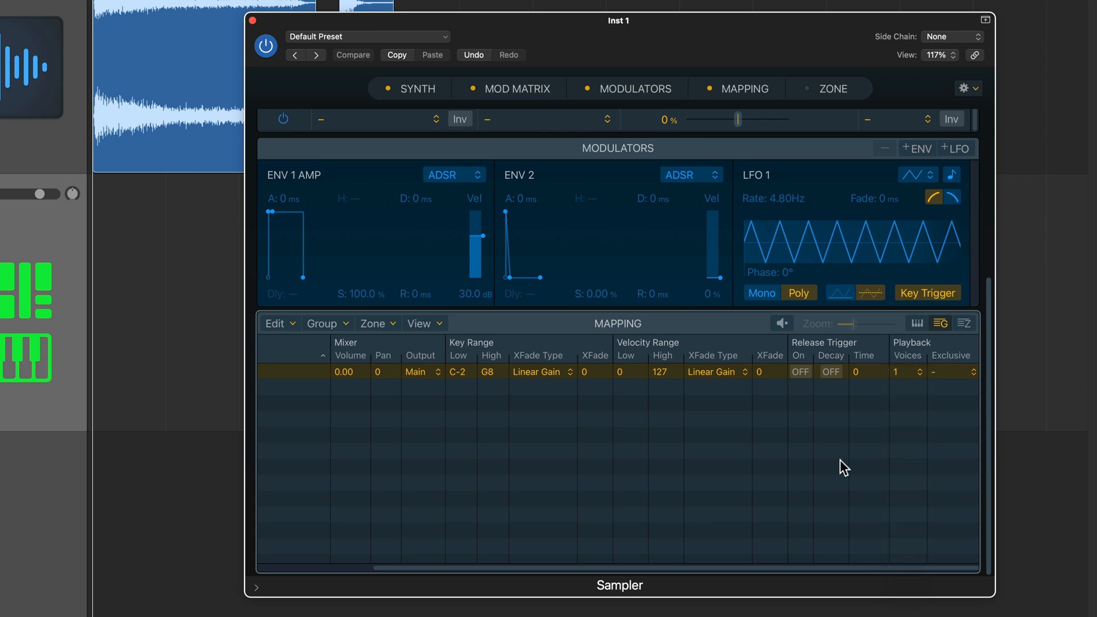
pyautogui.moveTo(922, 392)
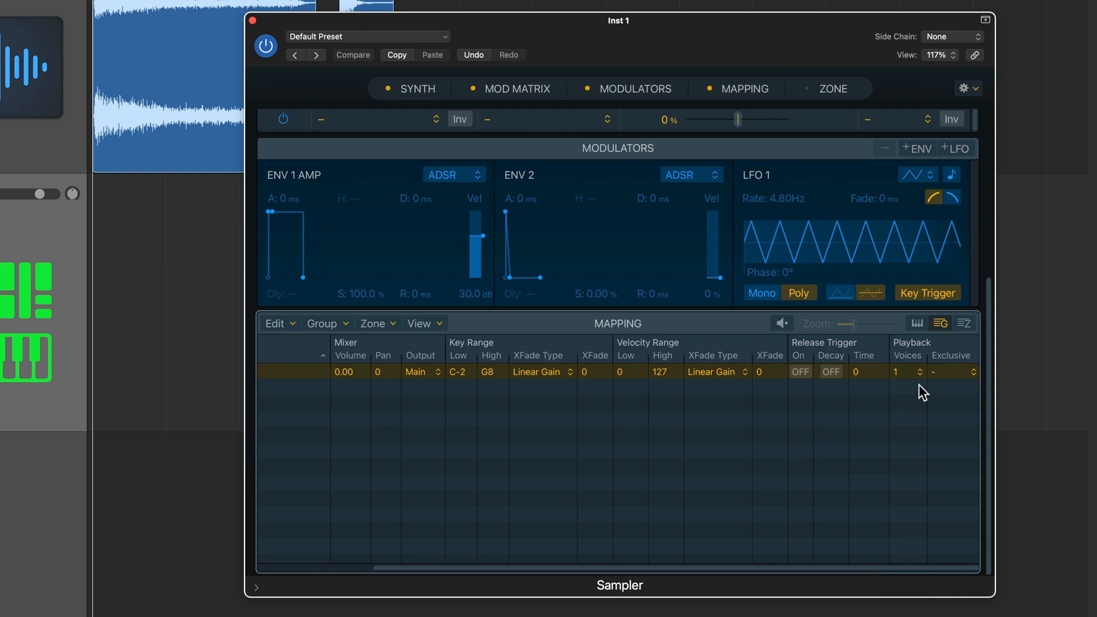
pyautogui.moveTo(917, 397)
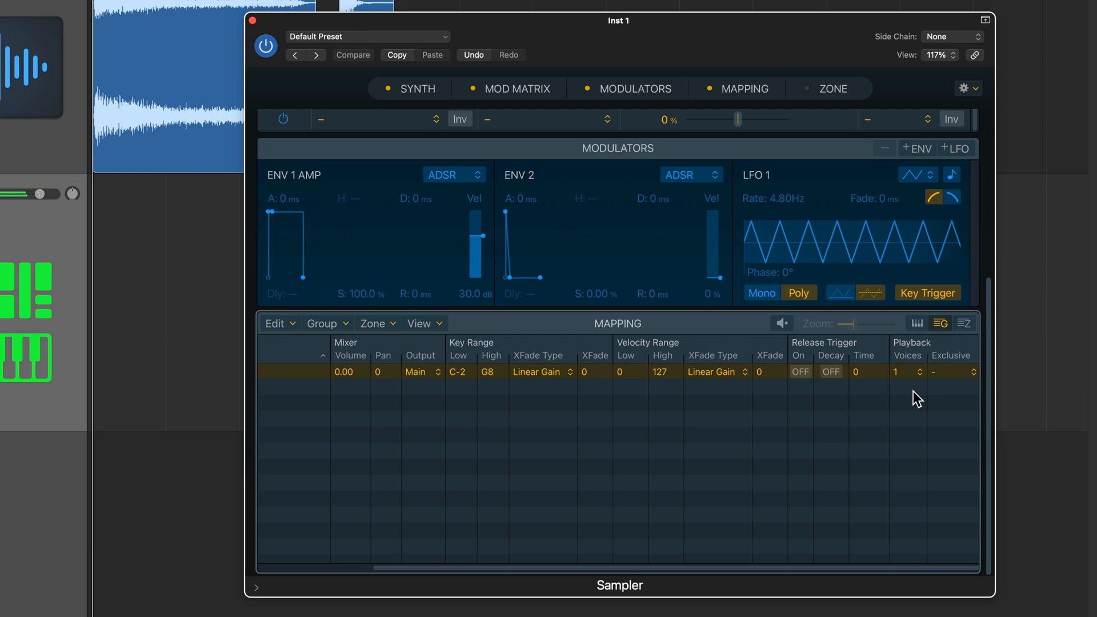
pyautogui.moveTo(418, 148)
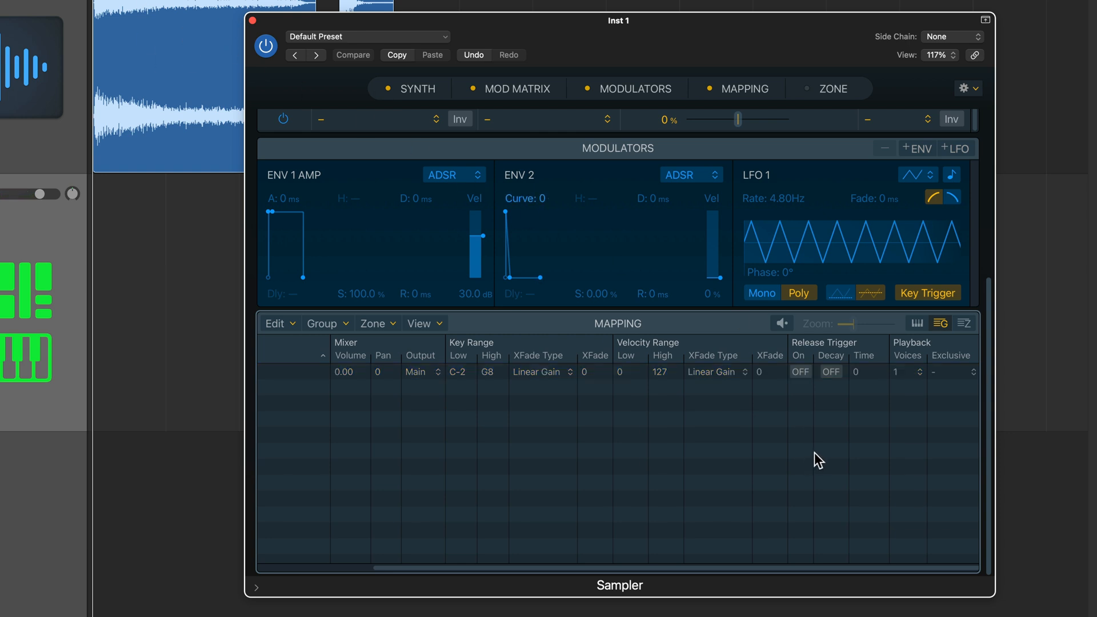
pyautogui.click(952, 371)
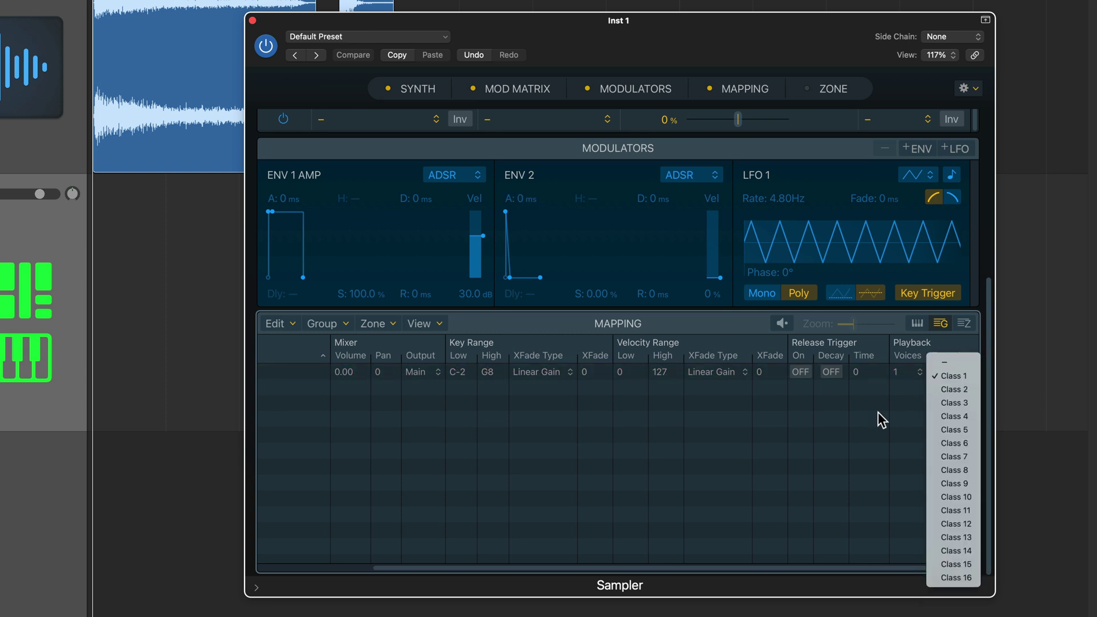
pyautogui.click(951, 376)
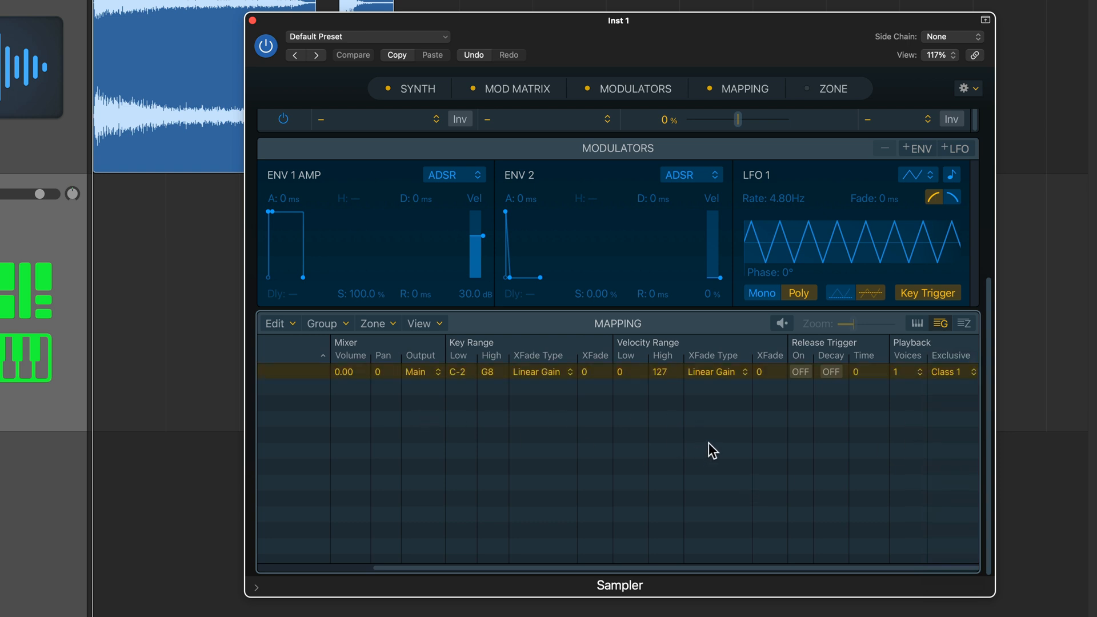
pyautogui.moveTo(927, 391)
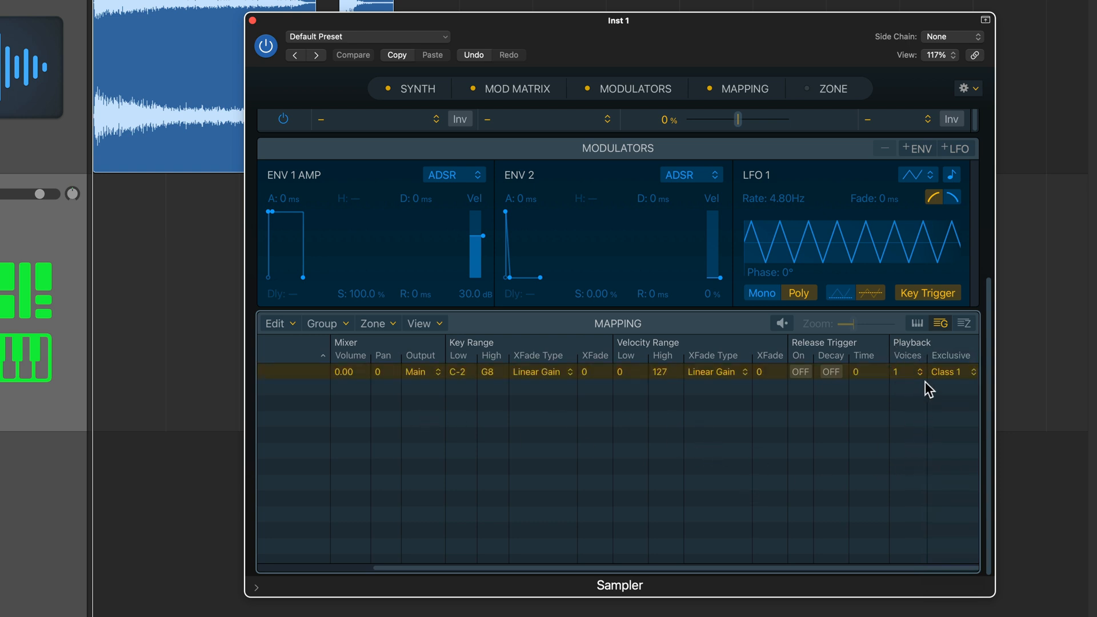
pyautogui.moveTo(944, 396)
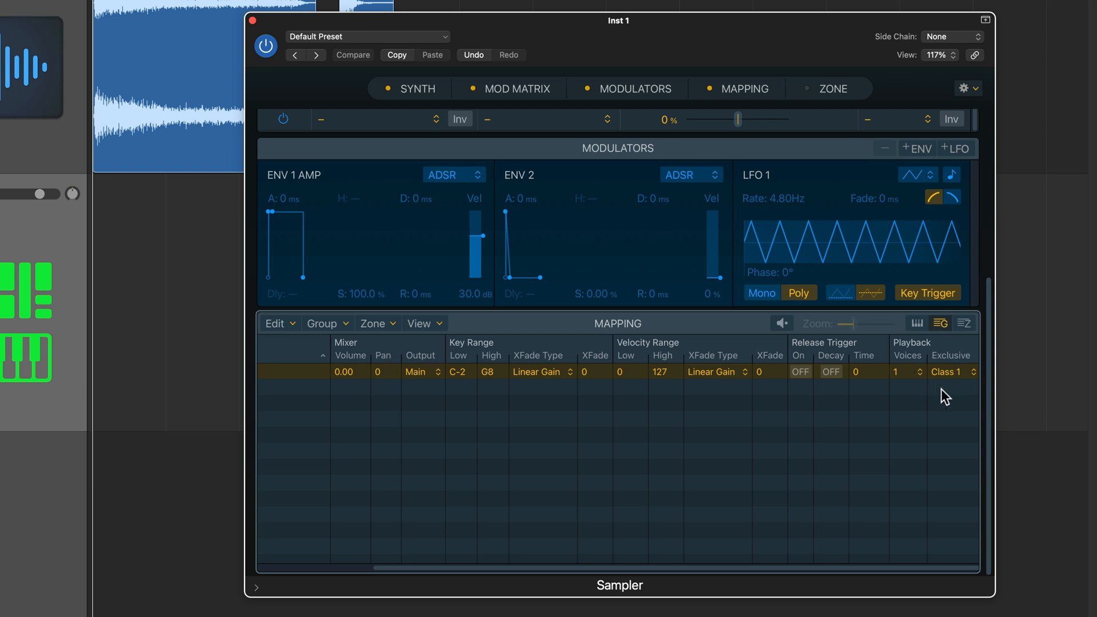
pyautogui.click(950, 371)
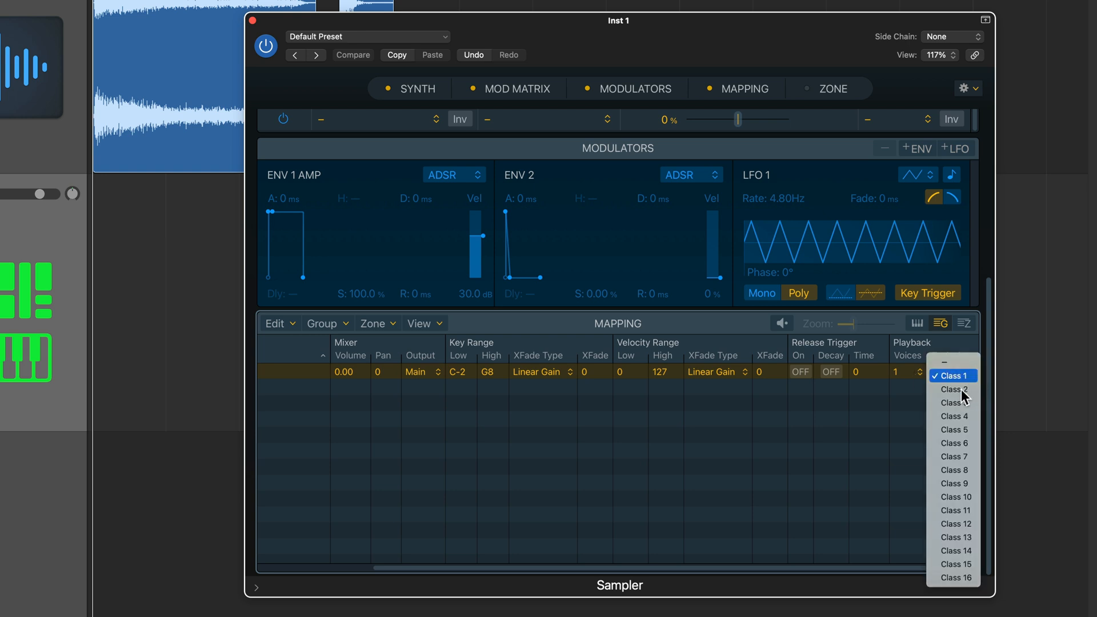
pyautogui.click(951, 374)
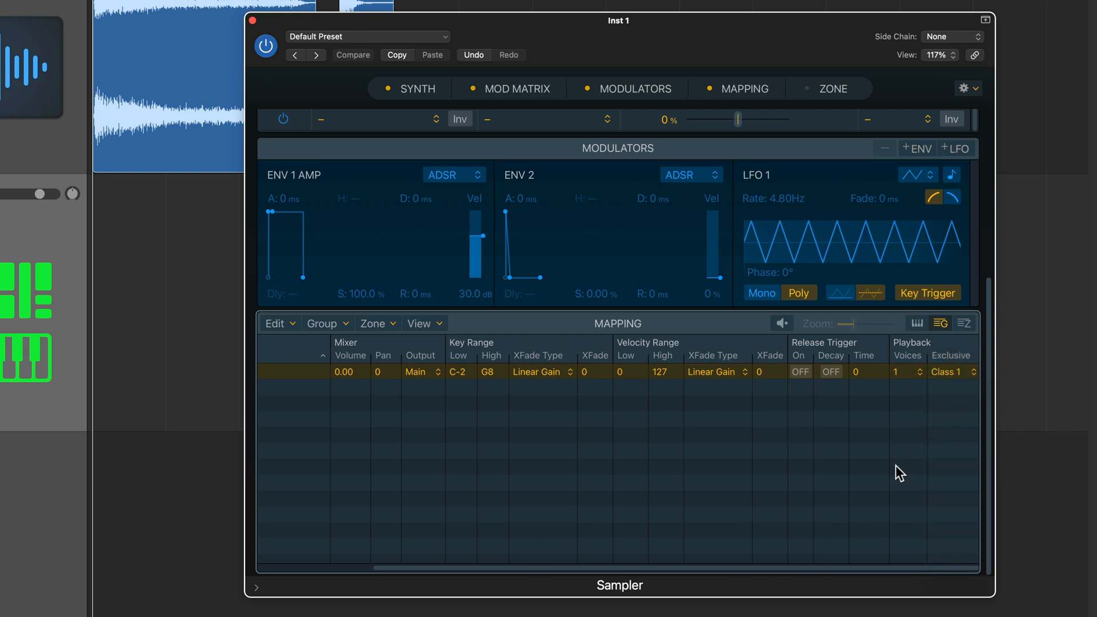
pyautogui.click(952, 371)
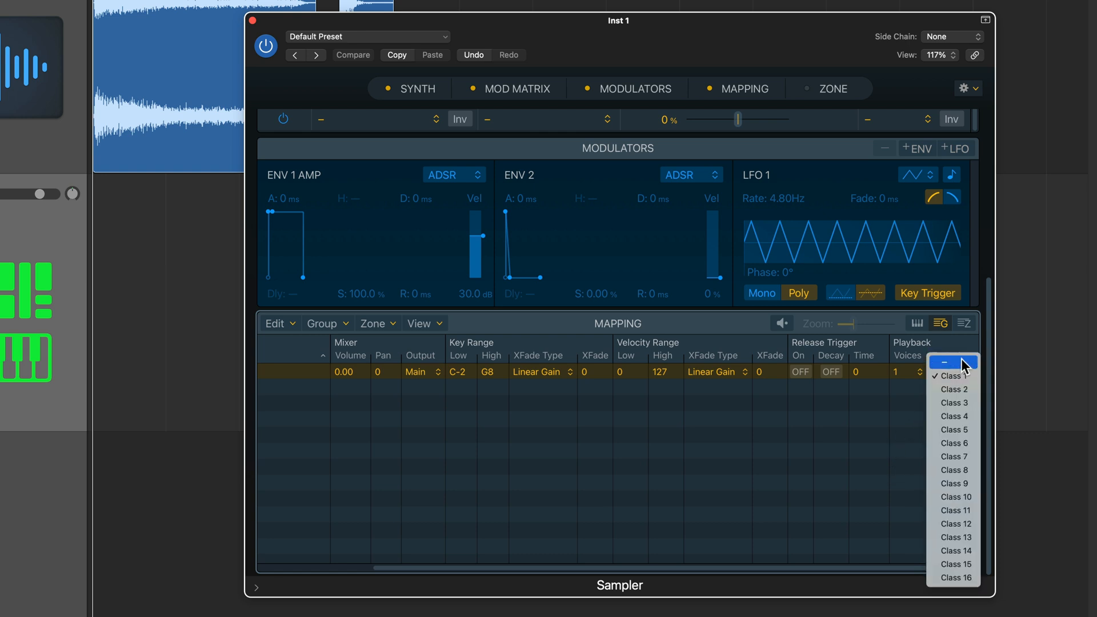
pyautogui.click(951, 376)
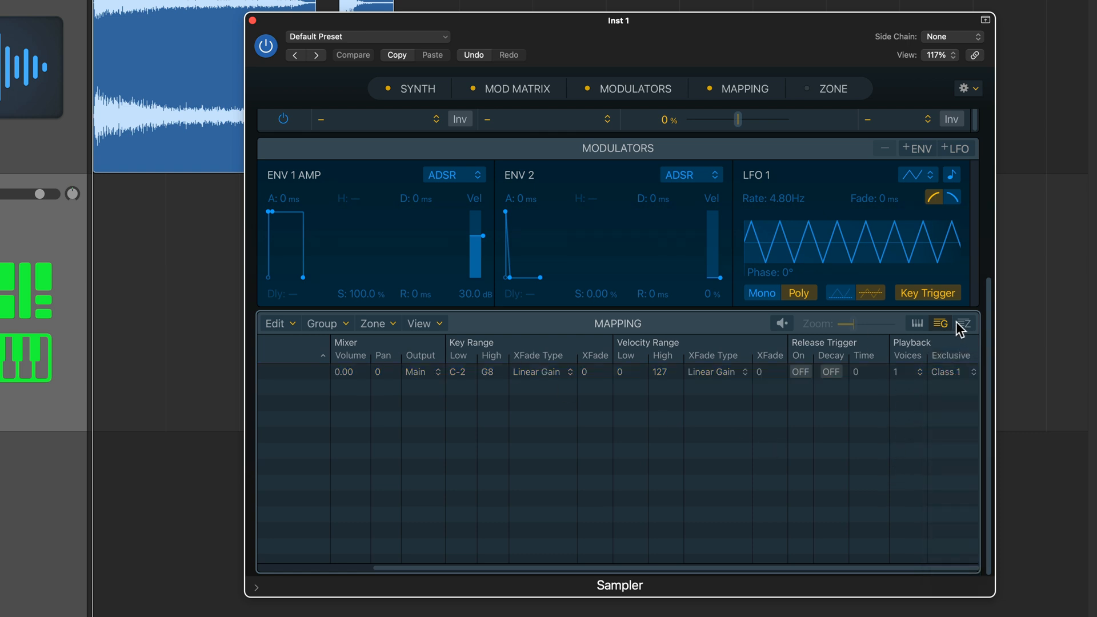
# Go back to the Mapping Editor with the group selected and both zones shown.
pyautogui.click(915, 323)
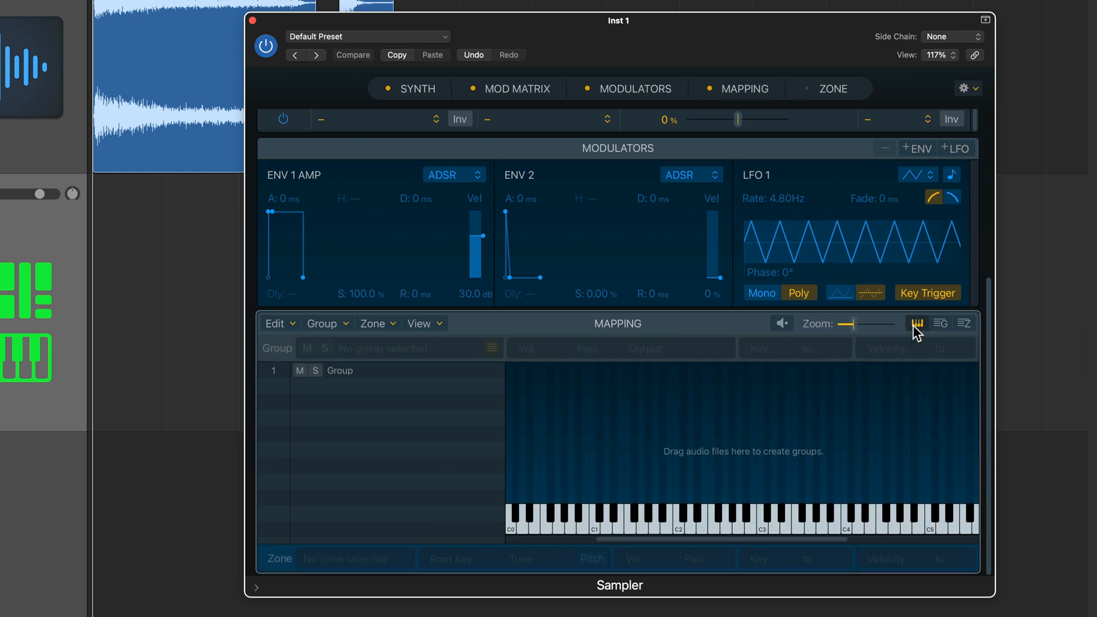
pyautogui.click(340, 370)
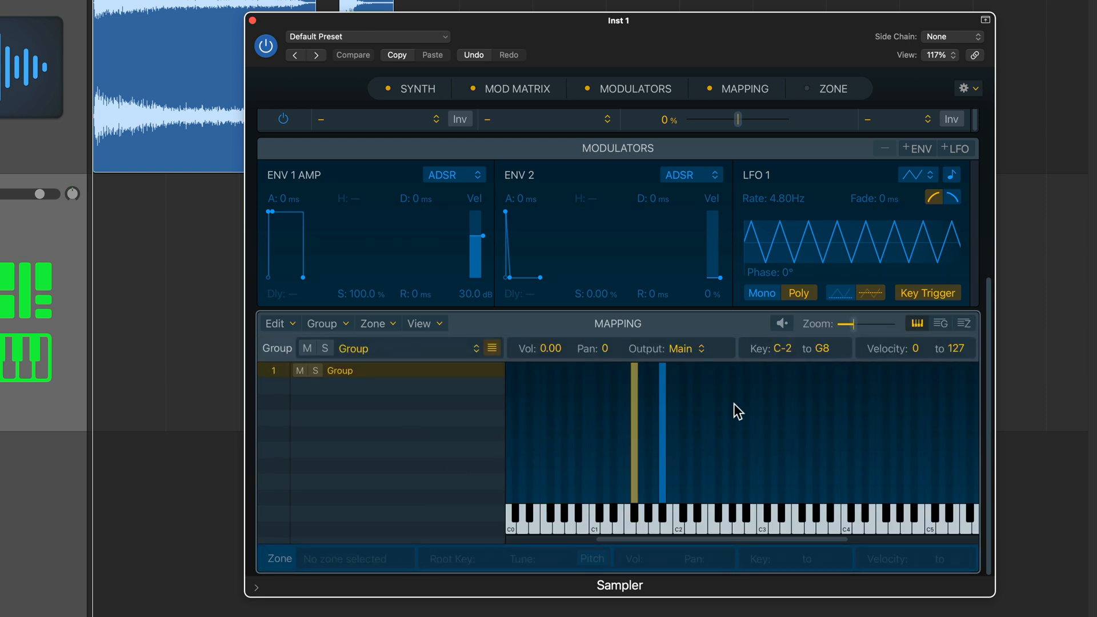